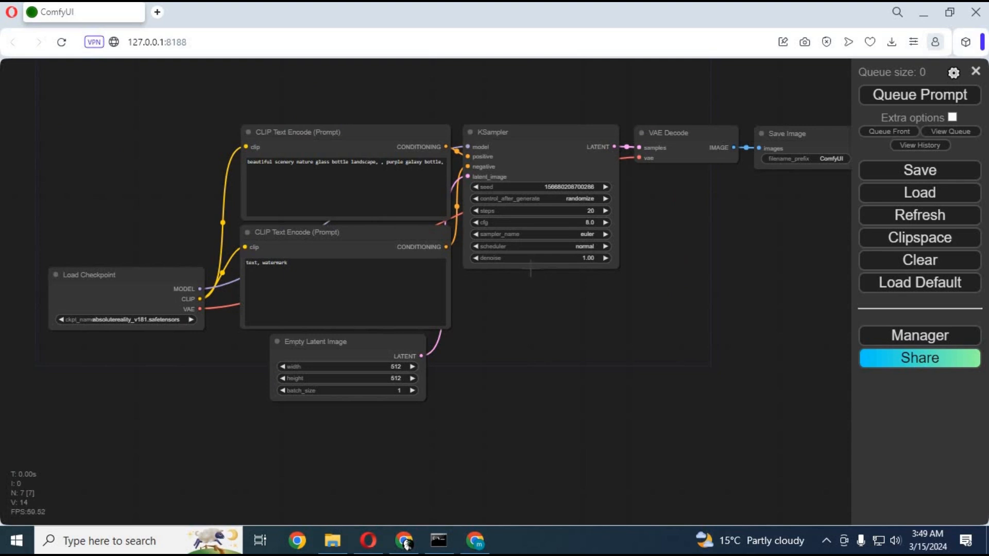
pyautogui.moveTo(554, 297)
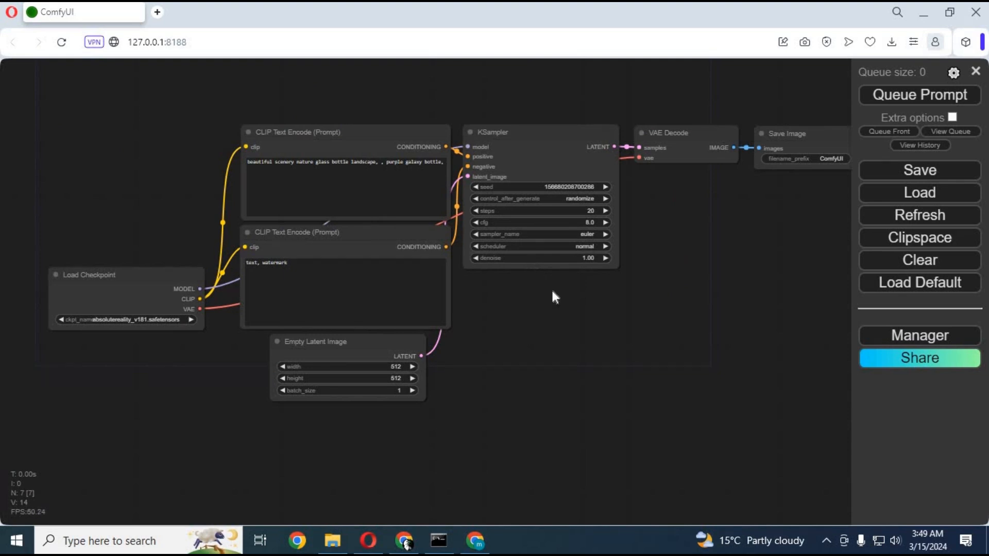
pyautogui.moveTo(627, 279)
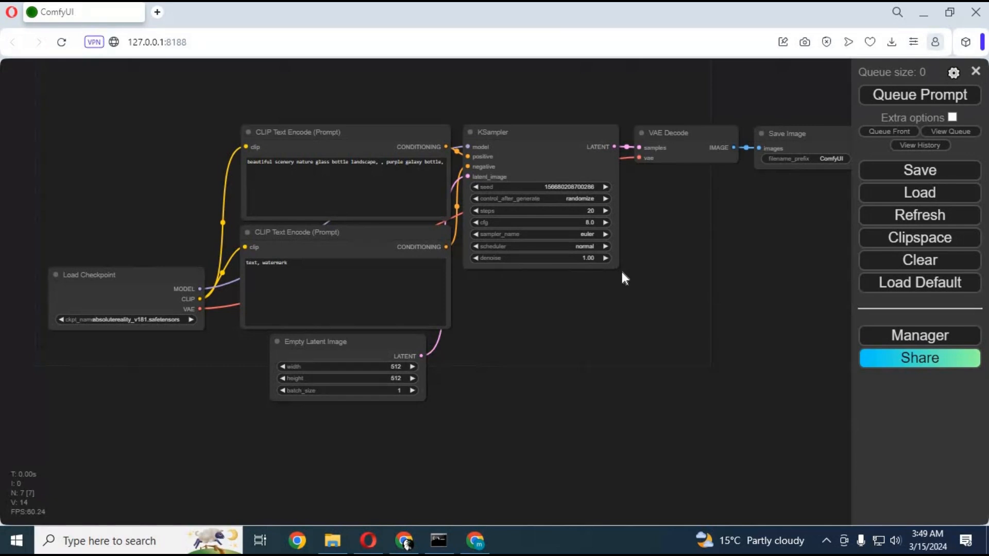
pyautogui.moveTo(680, 278)
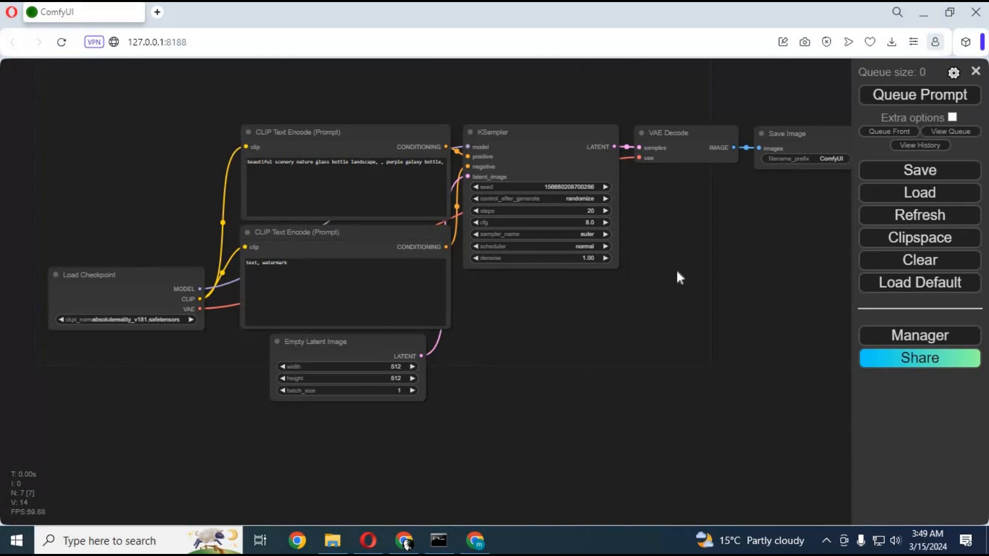
pyautogui.moveTo(676, 278)
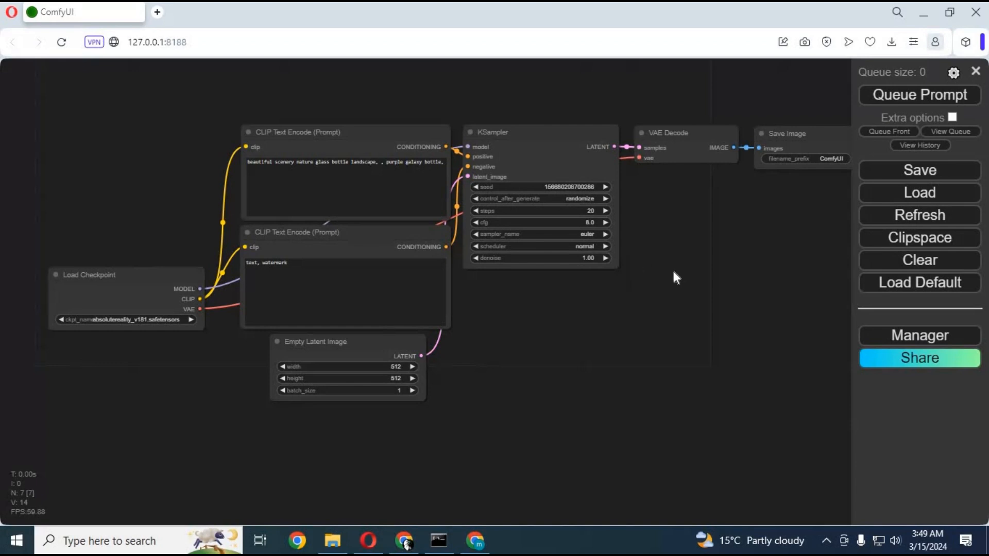
pyautogui.moveTo(598, 286)
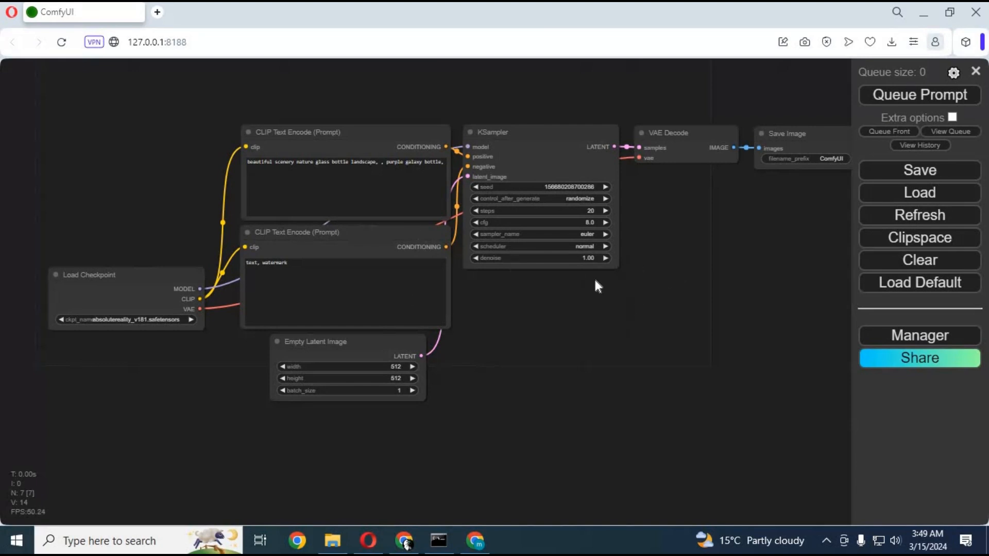
pyautogui.moveTo(891, 298)
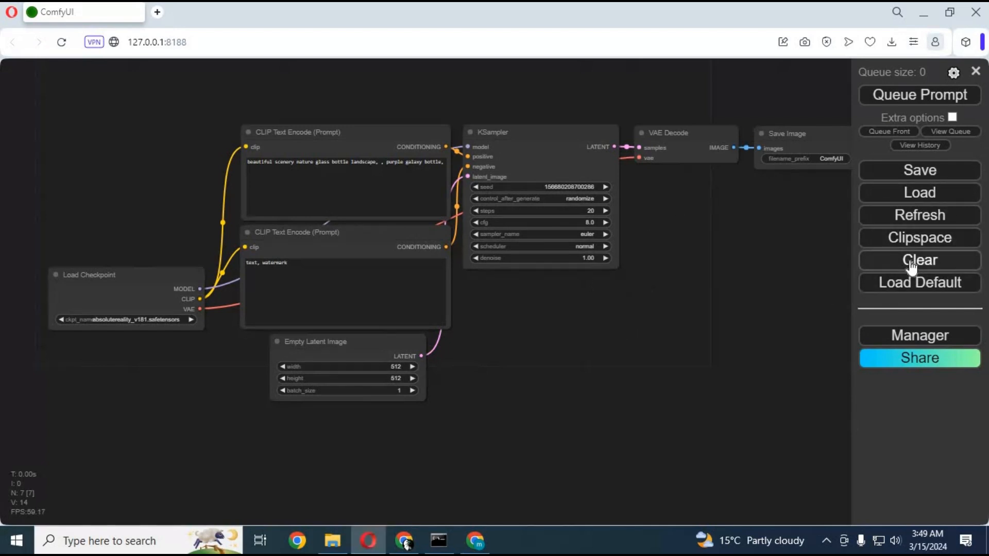
# Clear the default workflow and add a Video Helper Suite Load Video (Path) node
pyautogui.click(919, 259)
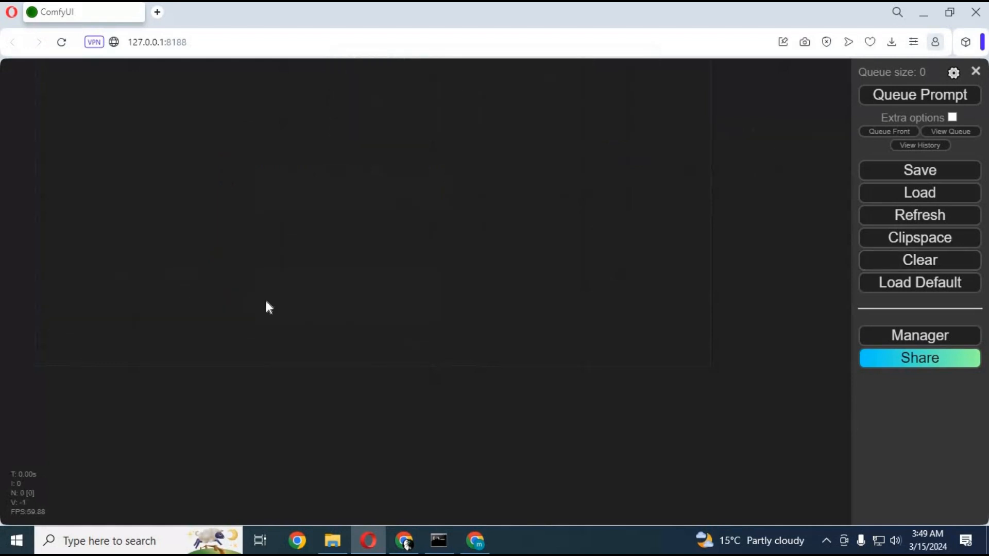
pyautogui.moveTo(479, 429)
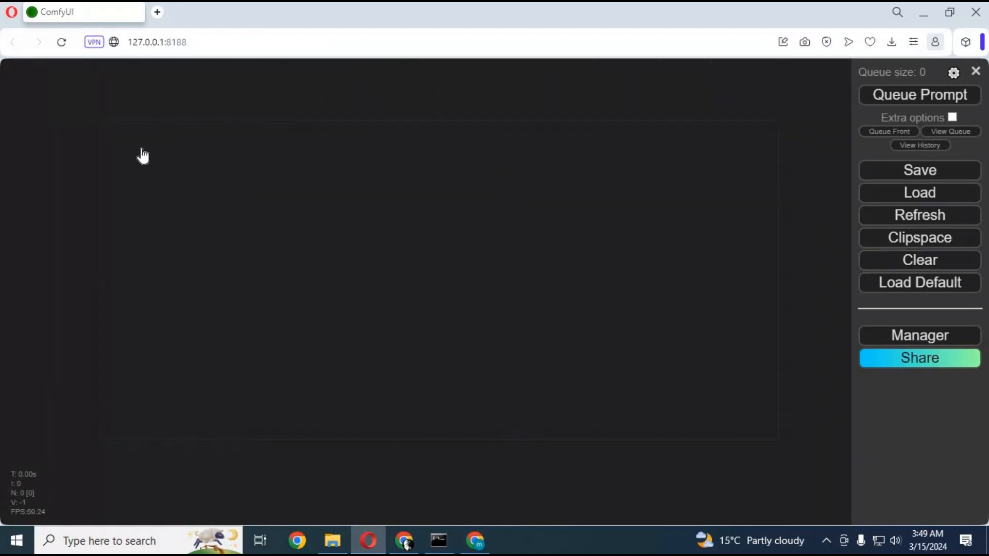
pyautogui.rightClick(144, 155)
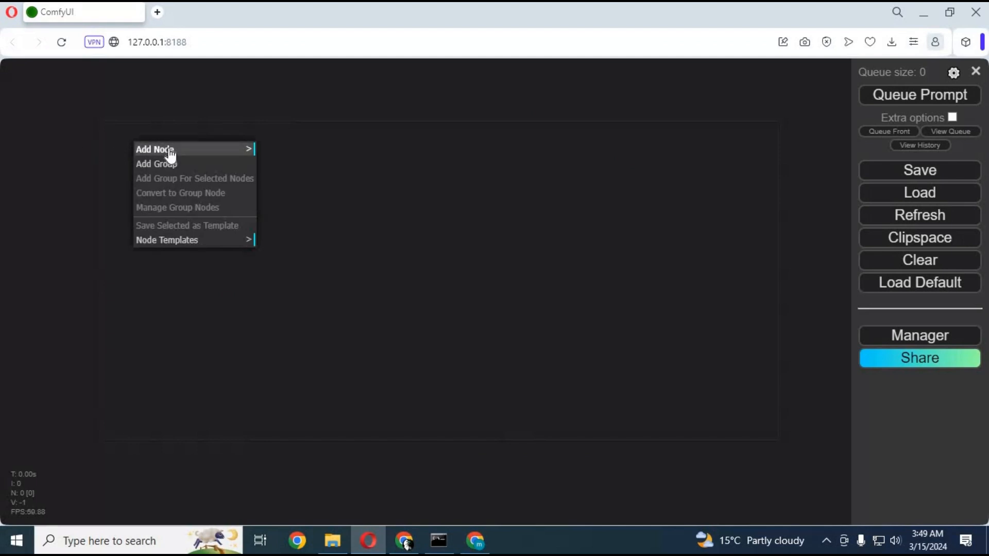
pyautogui.click(155, 149)
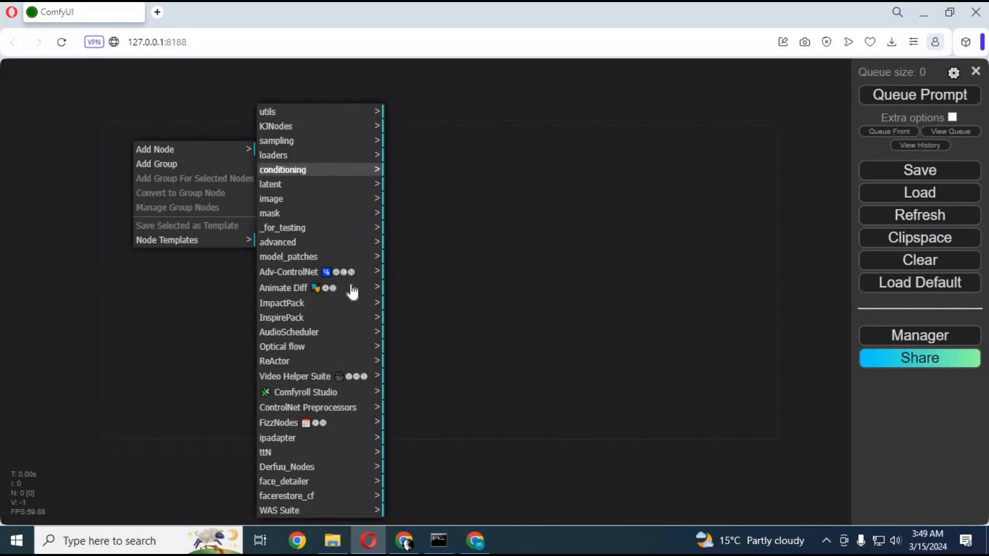
pyautogui.moveTo(309, 380)
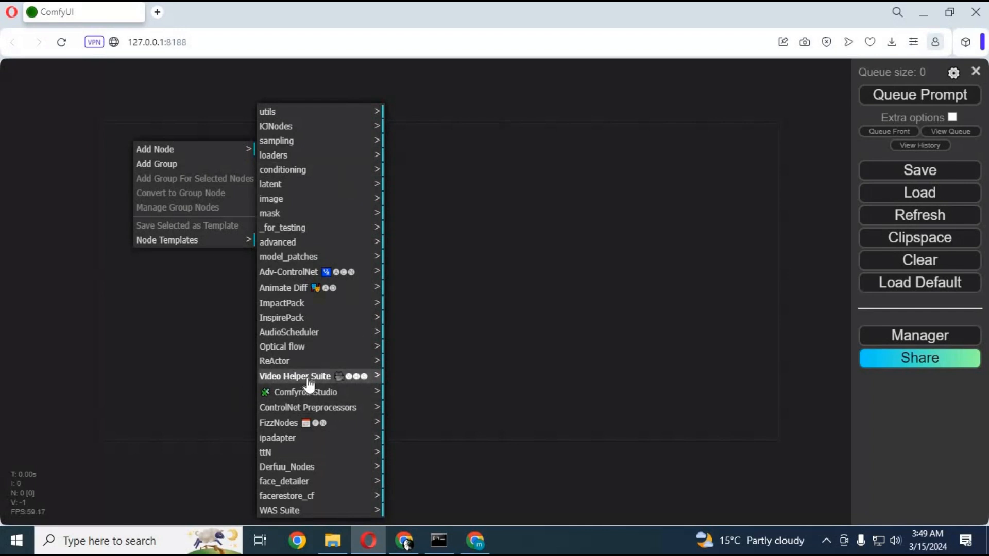
pyautogui.moveTo(309, 376)
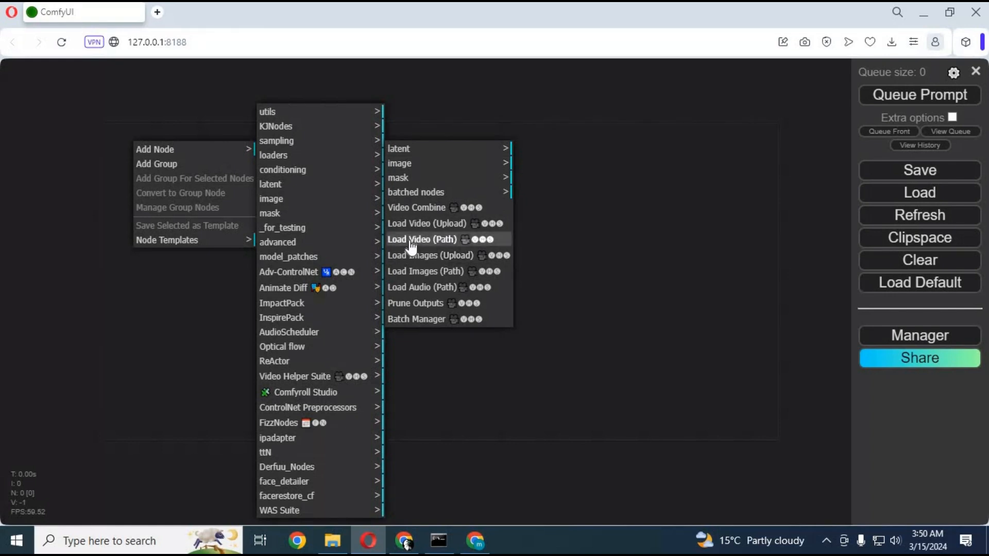
pyautogui.click(421, 239)
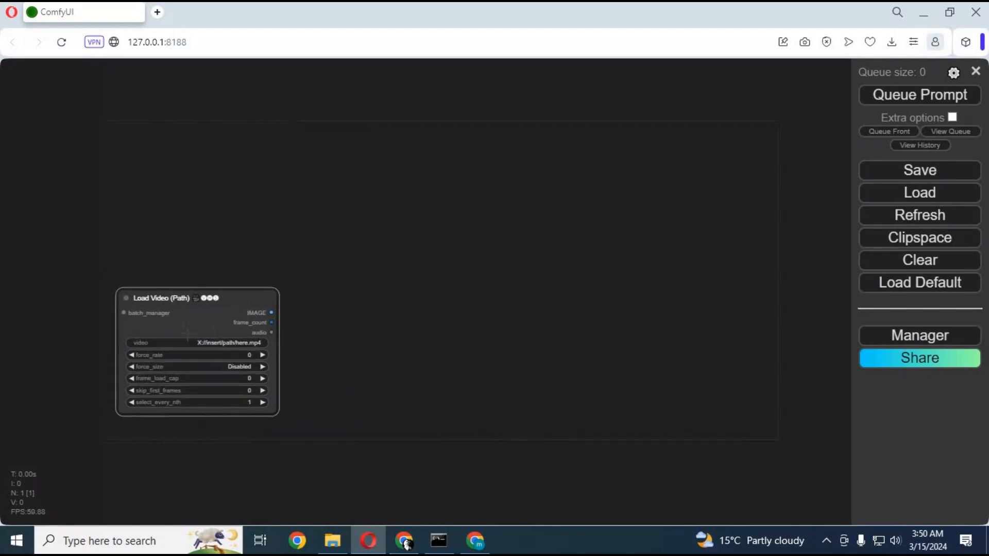
pyautogui.moveTo(153, 165)
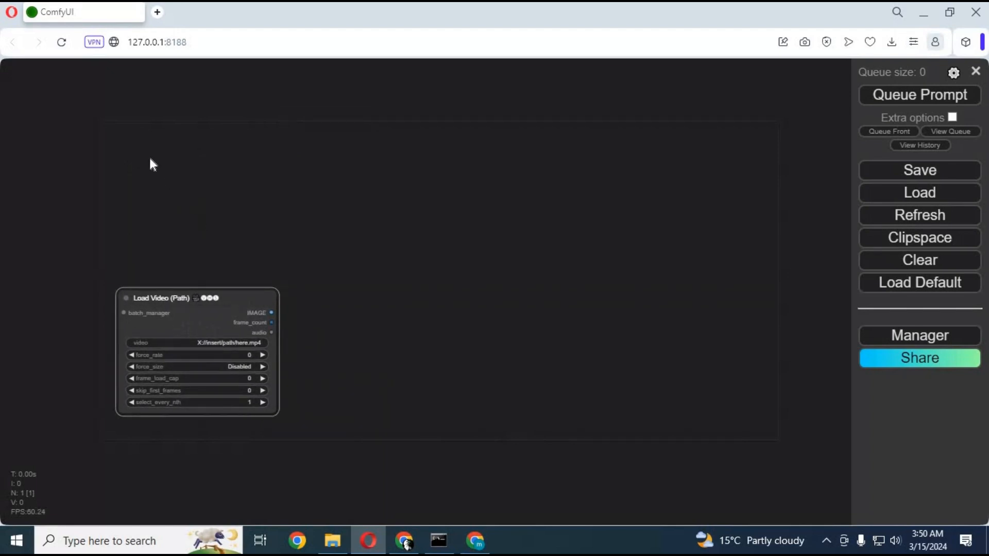
# Add a Preview Image node for the Load Video IMAGE output
pyautogui.rightClick(164, 158)
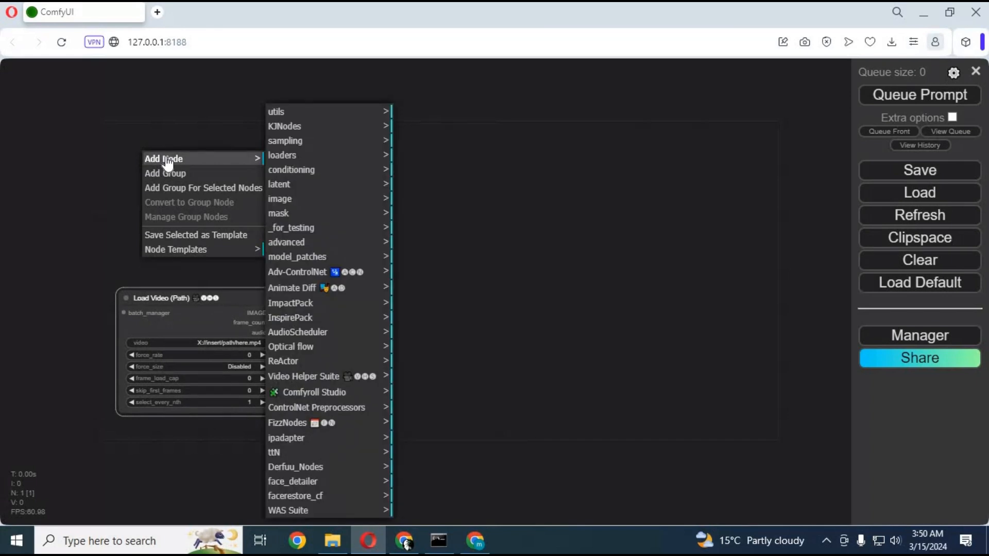
pyautogui.moveTo(279, 198)
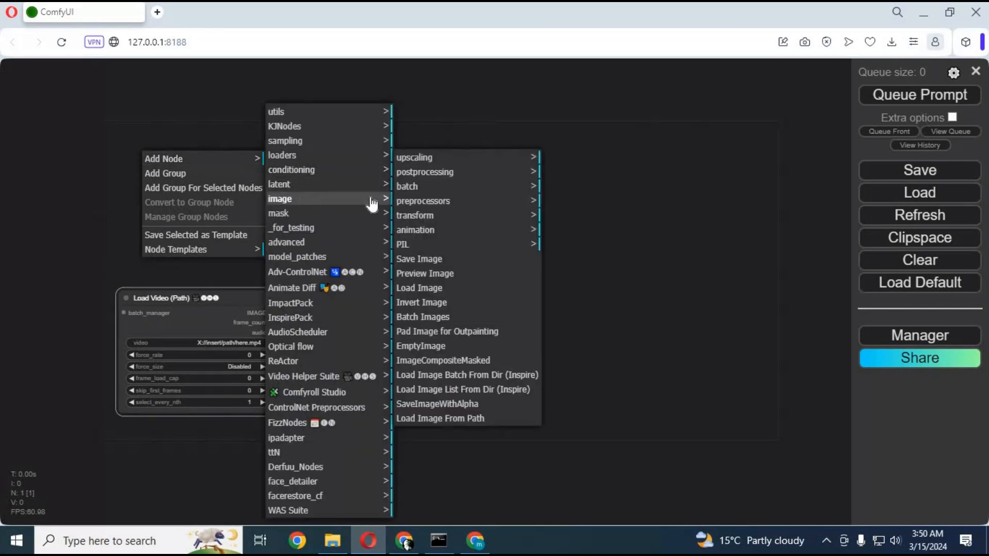
pyautogui.moveTo(418, 288)
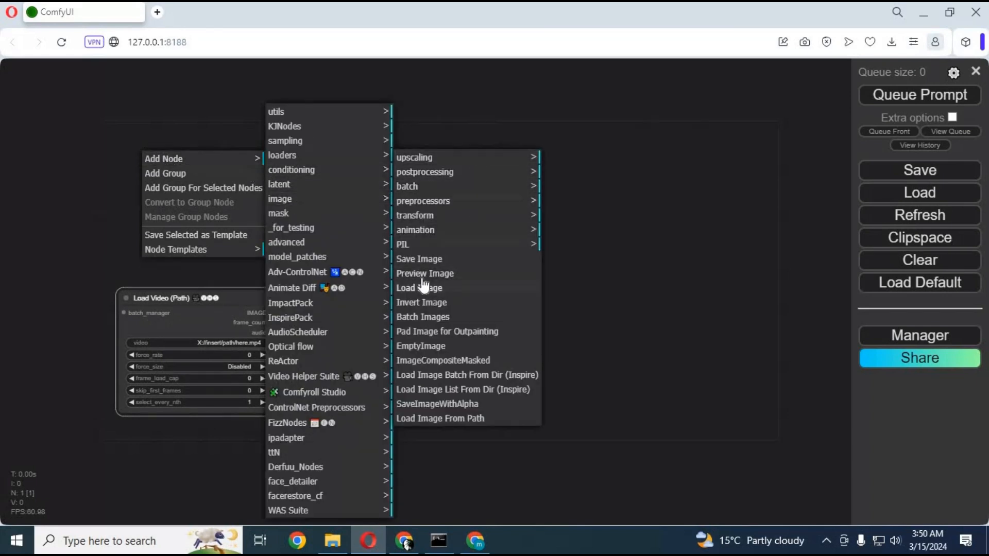
pyautogui.click(425, 273)
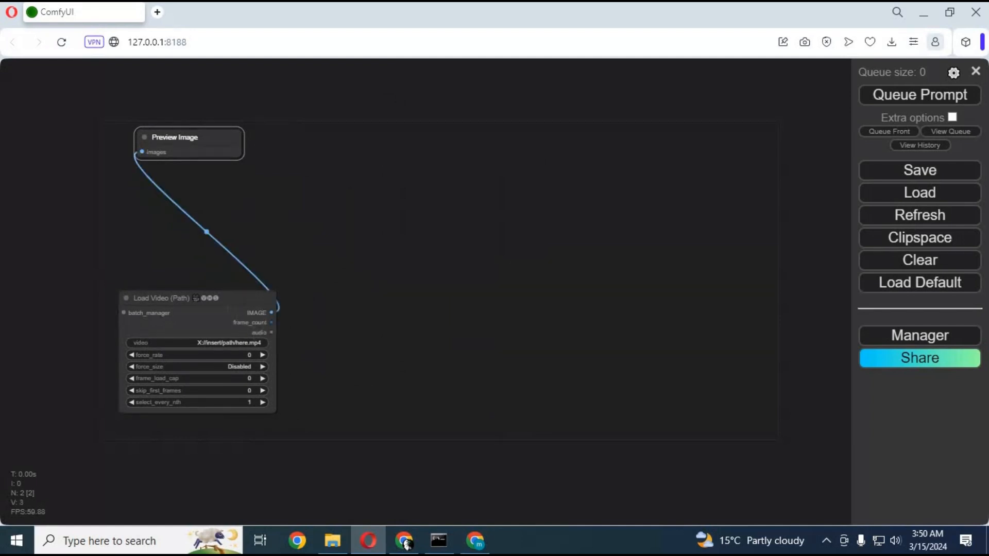
pyautogui.moveTo(379, 258)
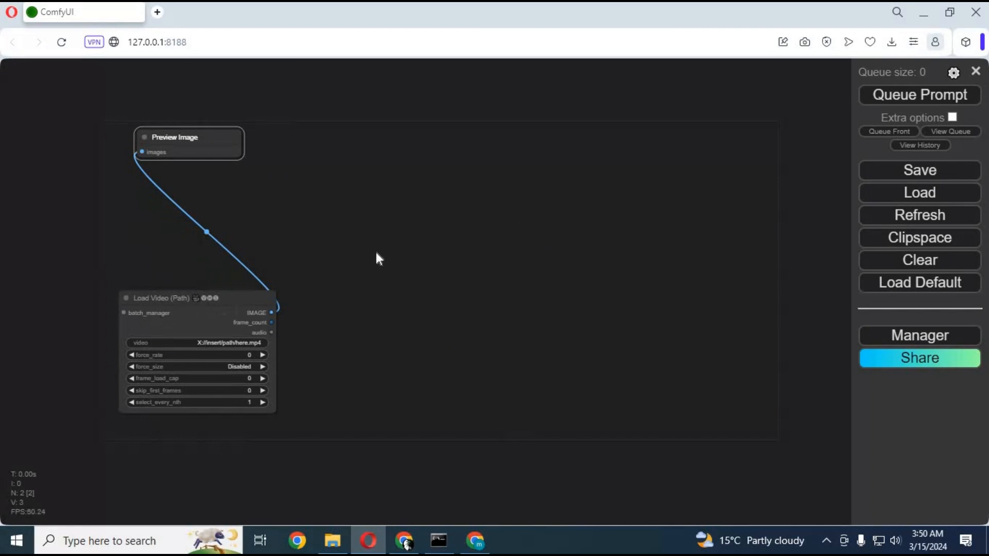
# Add an Upscale Image node and wire Load Video's IMAGE output into its image input
pyautogui.rightClick(379, 258)
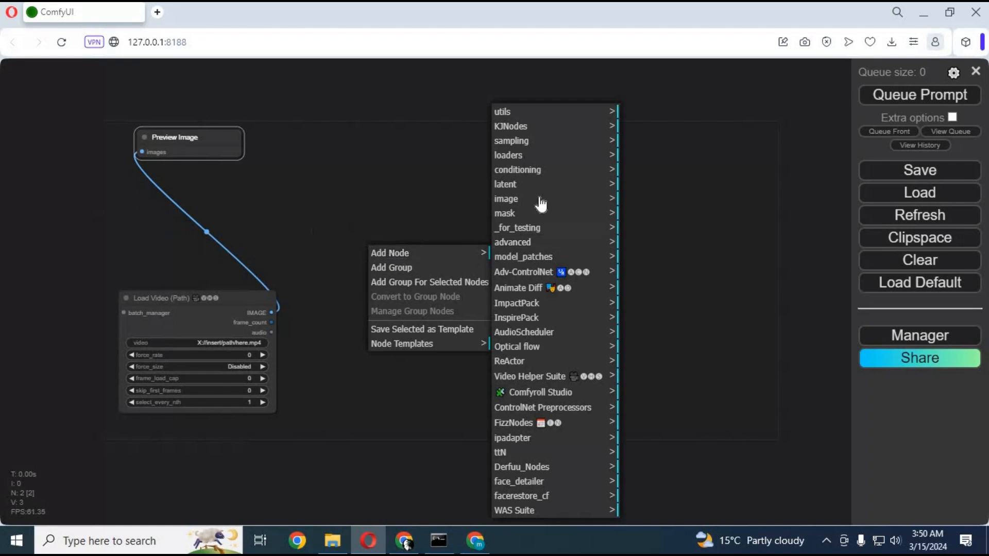
pyautogui.moveTo(506, 198)
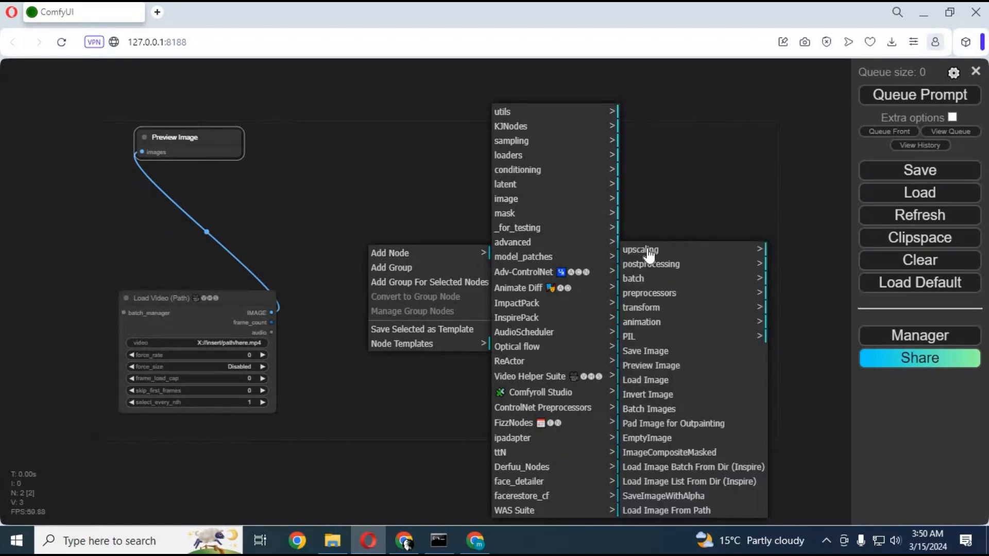
pyautogui.moveTo(640, 249)
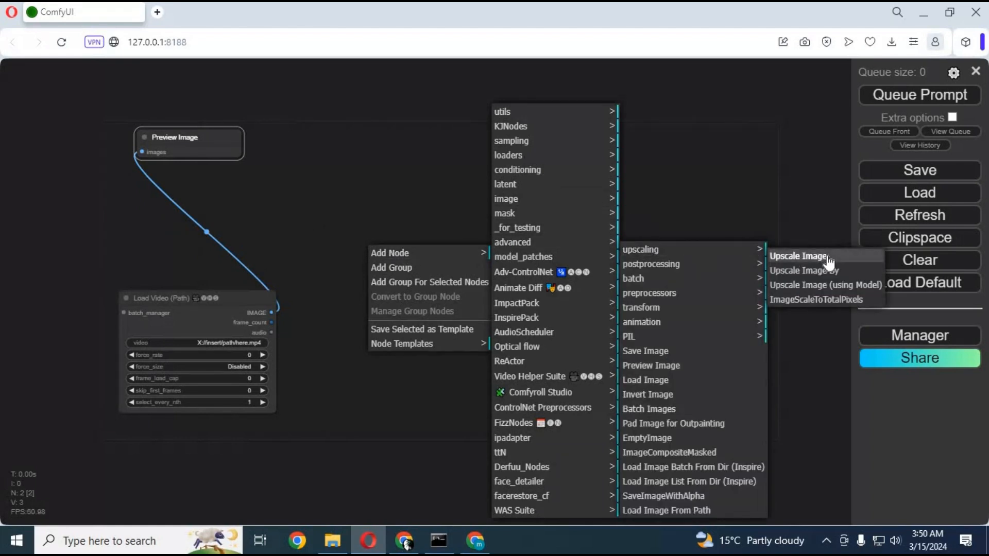
pyautogui.click(797, 256)
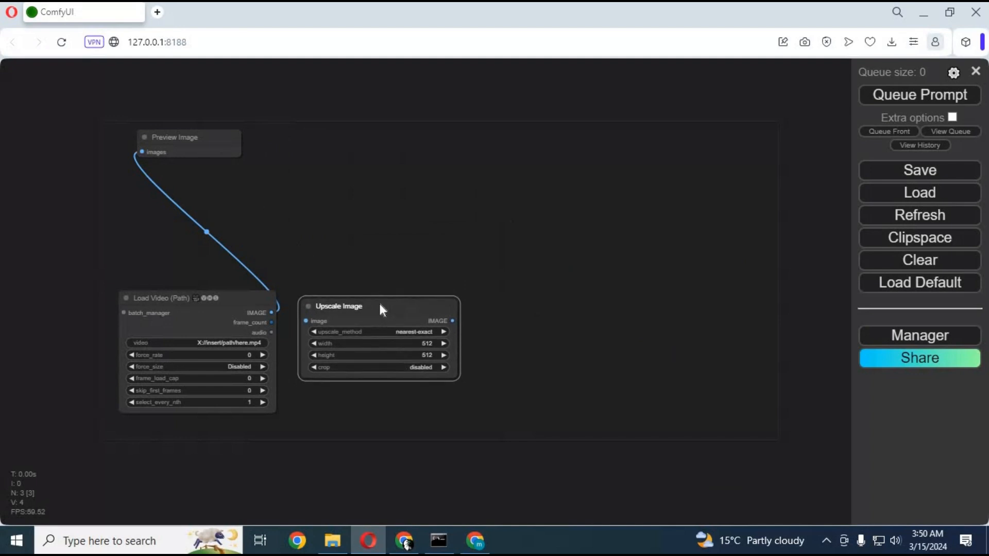
pyautogui.moveTo(272, 313); pyautogui.dragTo(306, 321)
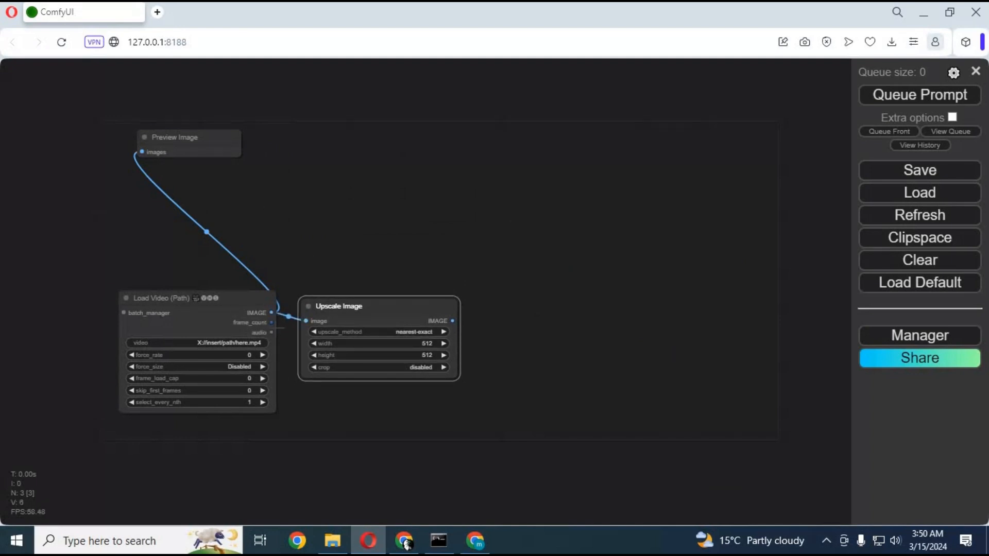
pyautogui.moveTo(420, 288)
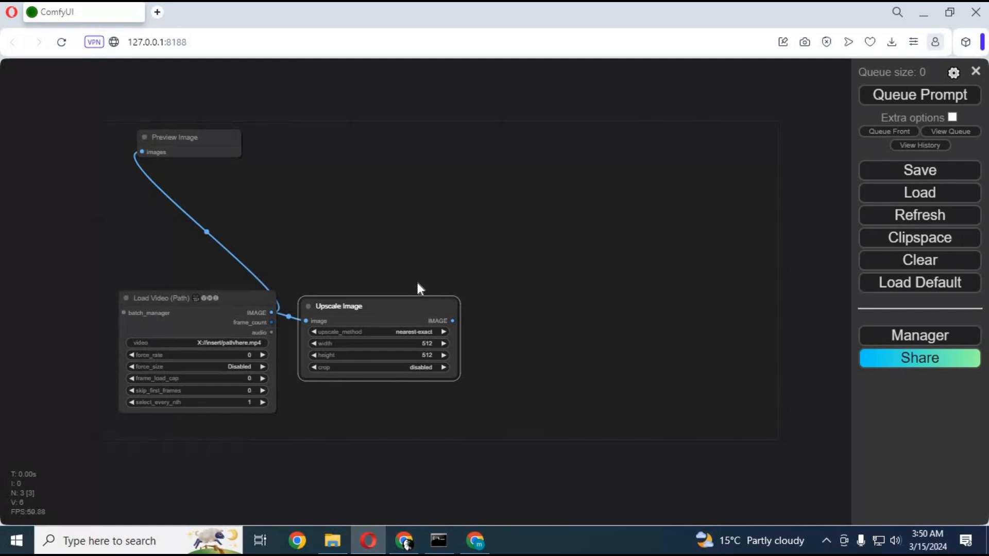
# Add DWPose Estimator and Preview Image nodes, wiring Upscale Image → DWPose → Preview Image
pyautogui.rightClick(421, 289)
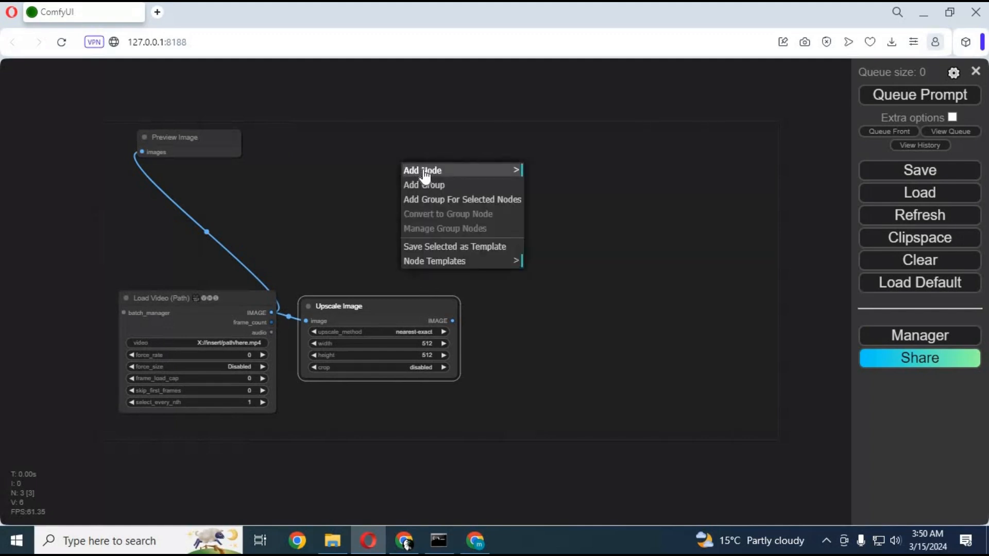
pyautogui.click(422, 171)
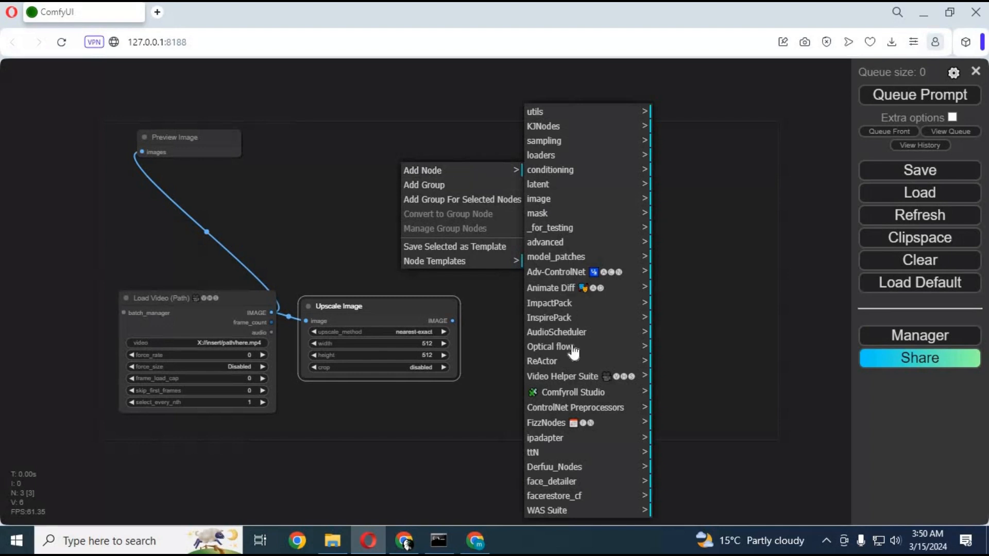
pyautogui.moveTo(549, 408)
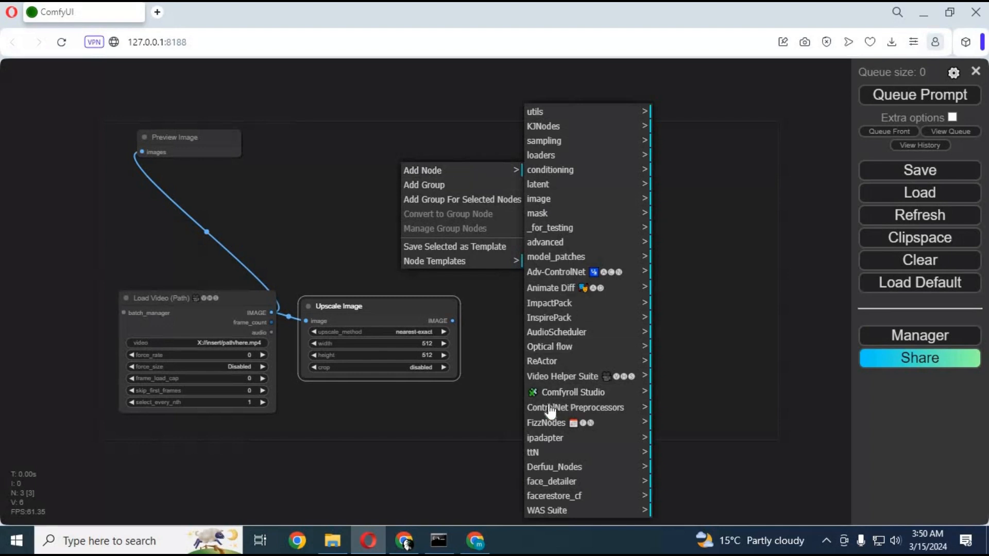
pyautogui.moveTo(575, 407)
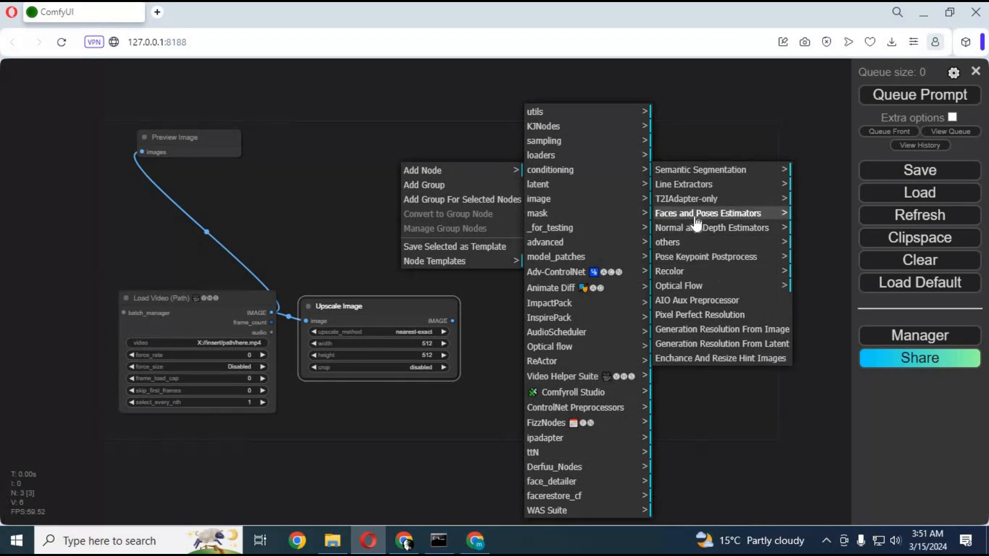
pyautogui.moveTo(707, 213)
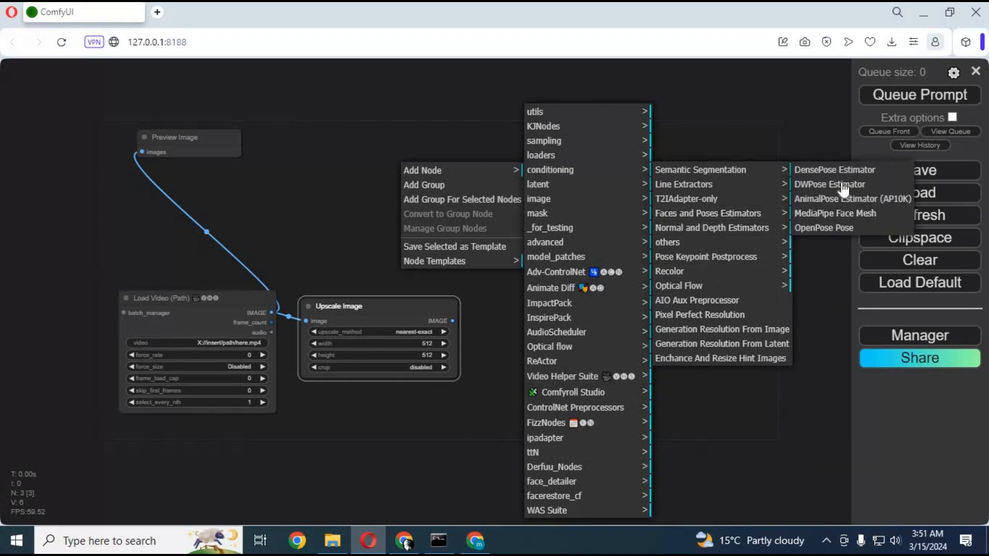
pyautogui.moveTo(830, 184)
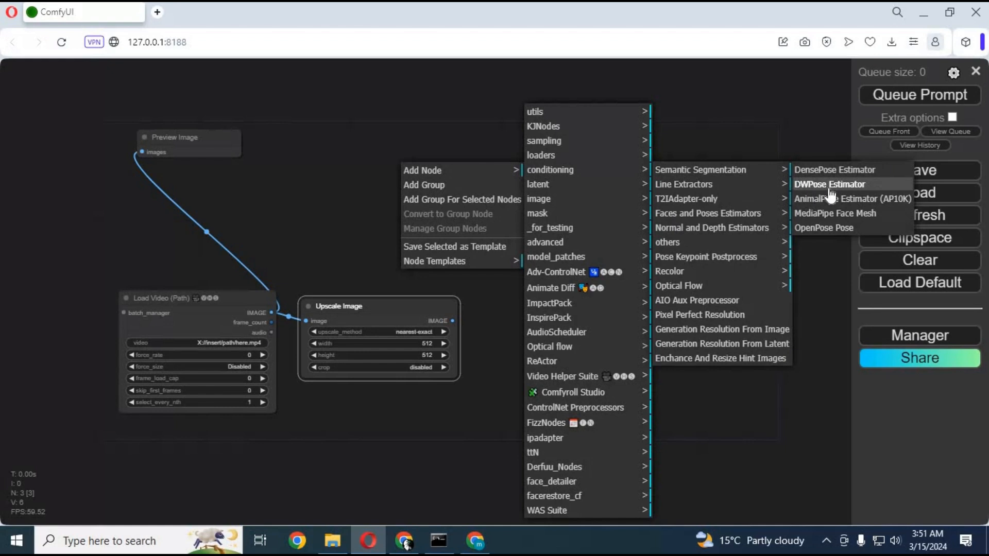
pyautogui.click(829, 183)
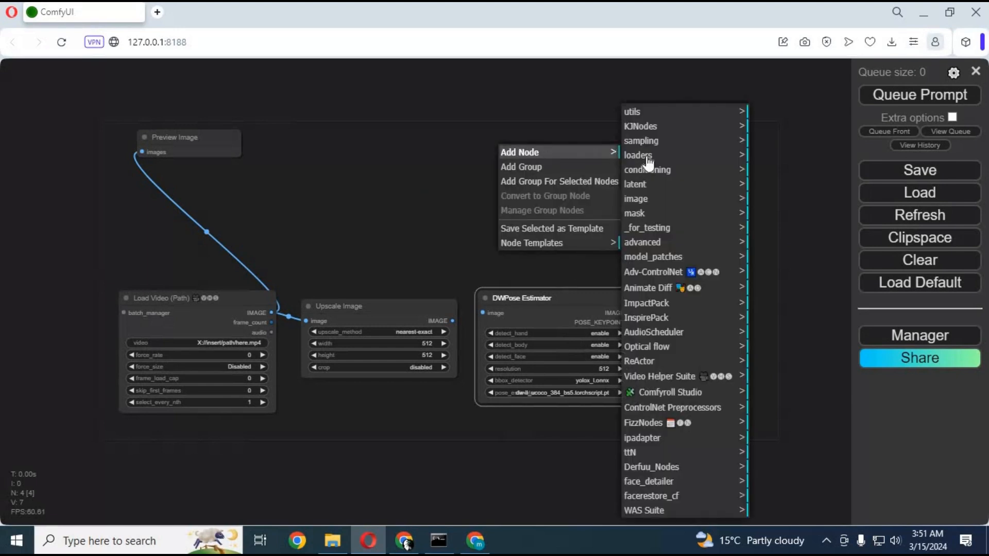
pyautogui.moveTo(636, 199)
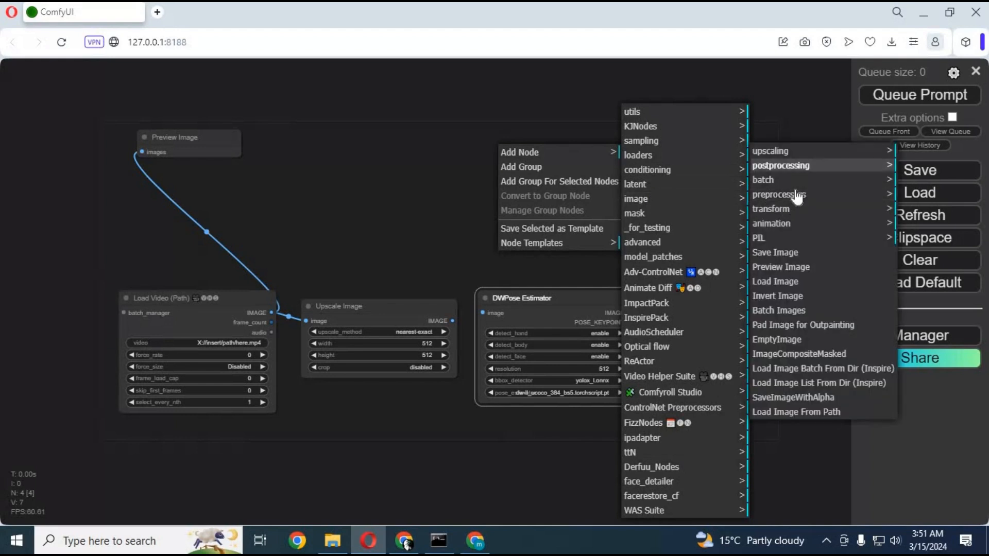
pyautogui.click(780, 267)
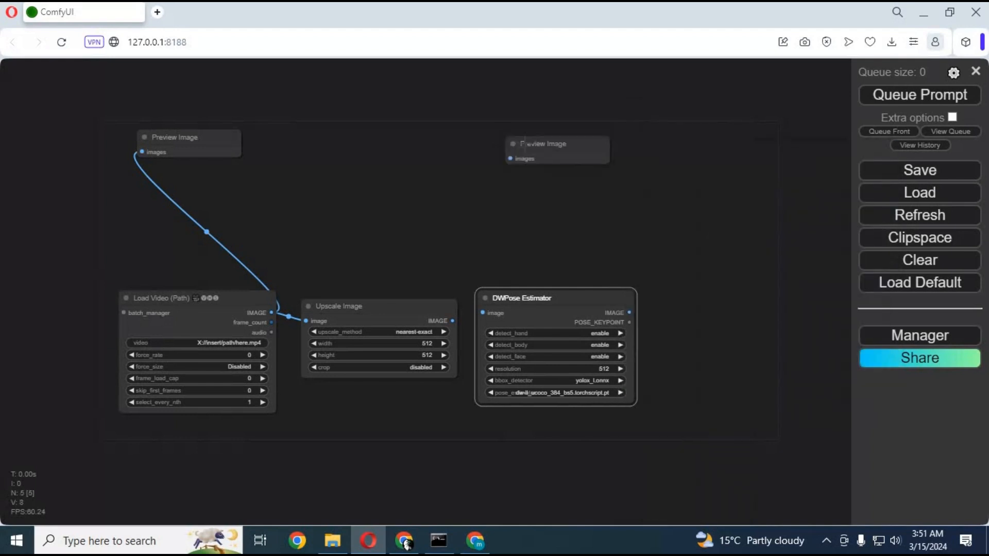
pyautogui.moveTo(484, 312); pyautogui.dragTo(512, 158)
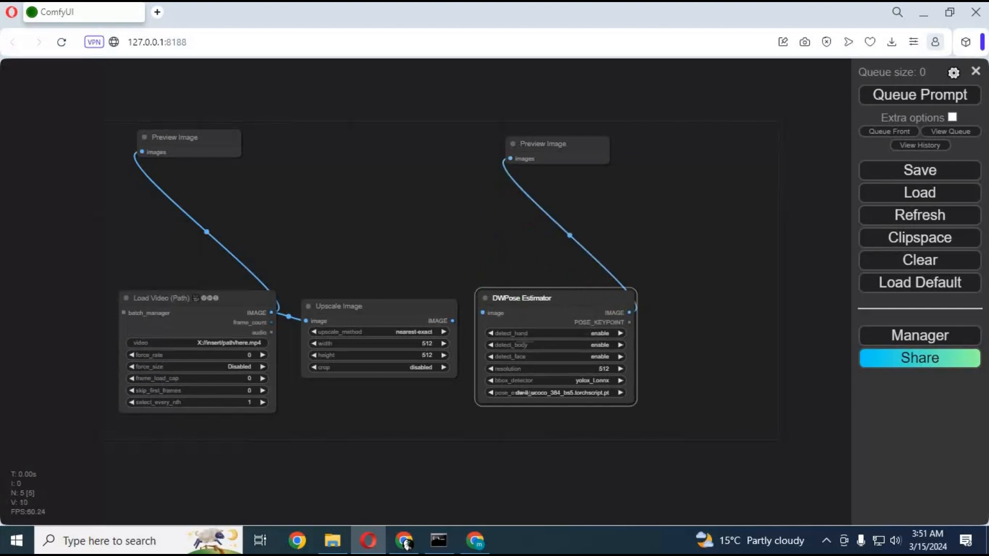
pyautogui.moveTo(449, 320); pyautogui.dragTo(483, 312)
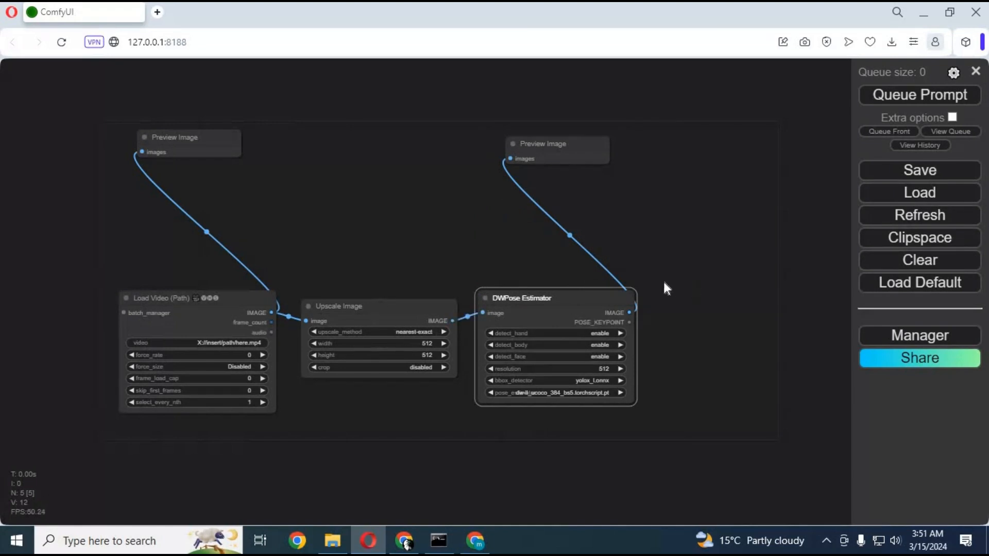
pyautogui.moveTo(716, 185)
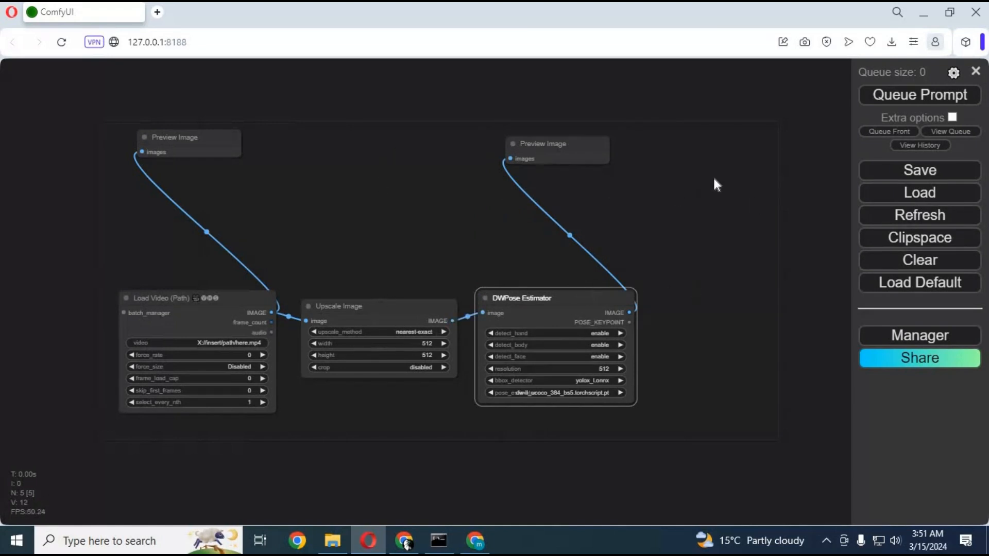
# Add a Video Combine node from Video Helper Suite for the DWPose images
pyautogui.rightClick(716, 185)
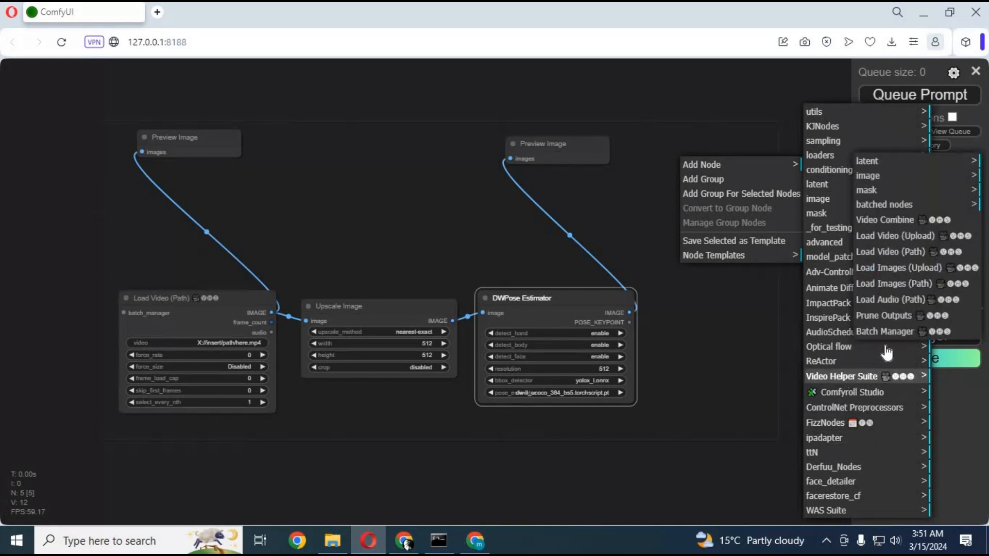
pyautogui.moveTo(877, 230)
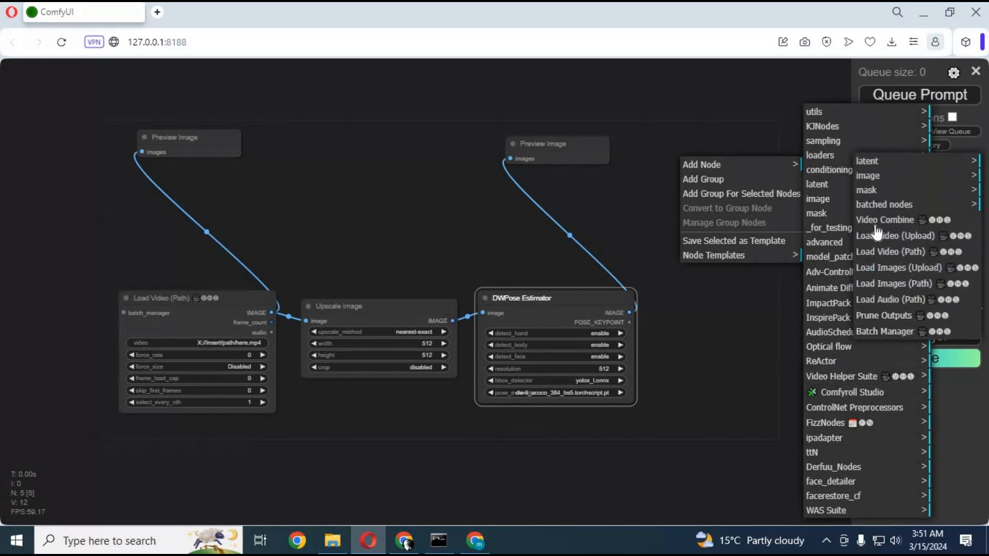
pyautogui.click(884, 219)
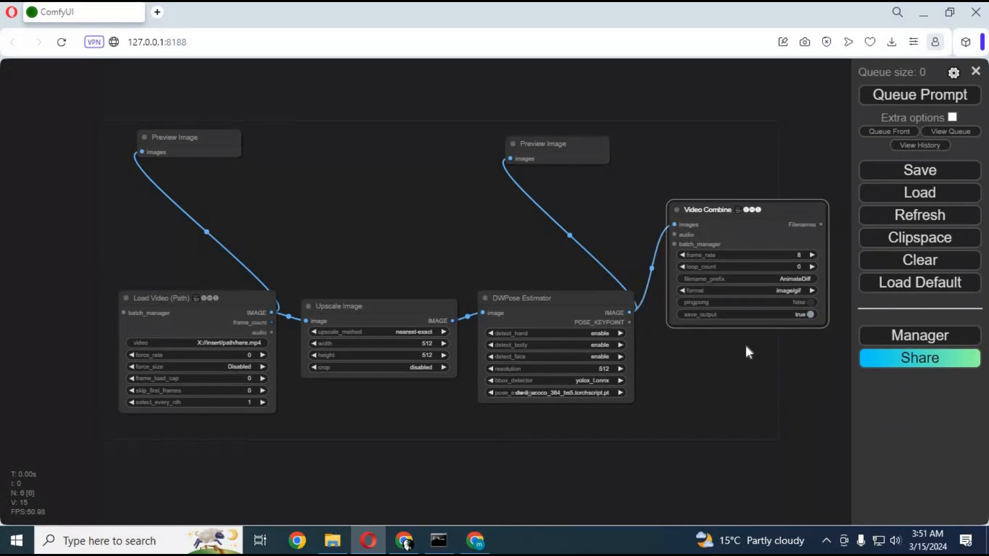
pyautogui.moveTo(561, 483)
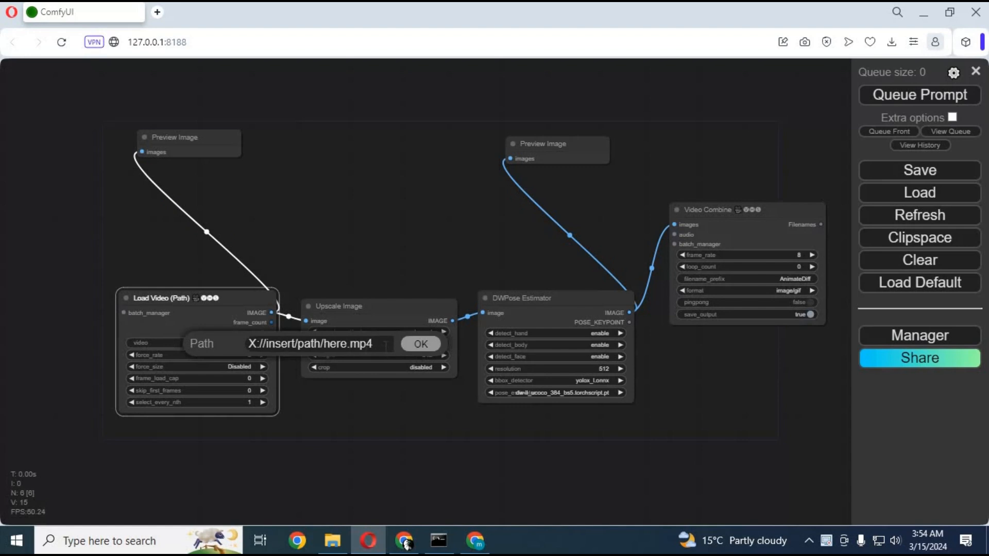
# Clear the Load Video (Path) node's placeholder video path to bring up folder suggestions
pyautogui.tripleClick(312, 344)
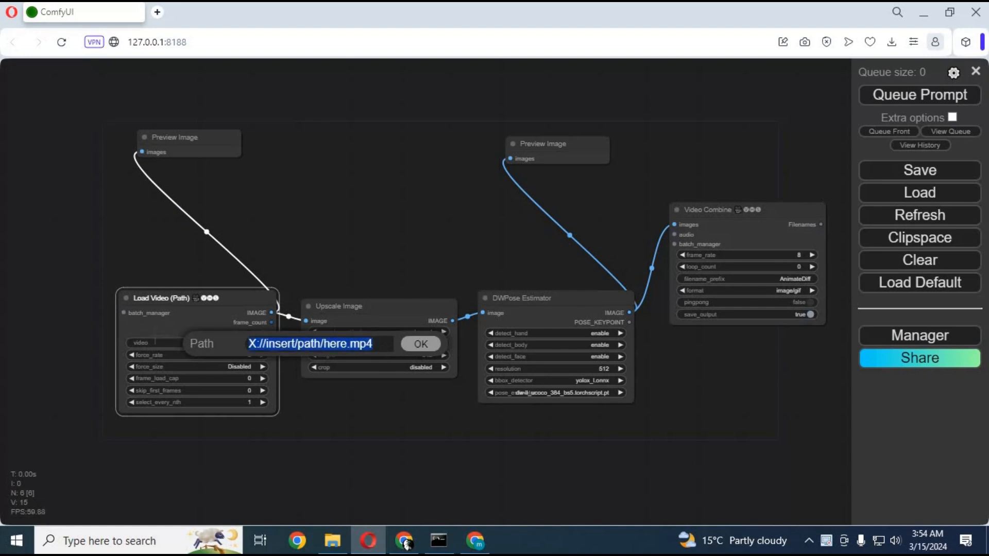
pyautogui.click(319, 344)
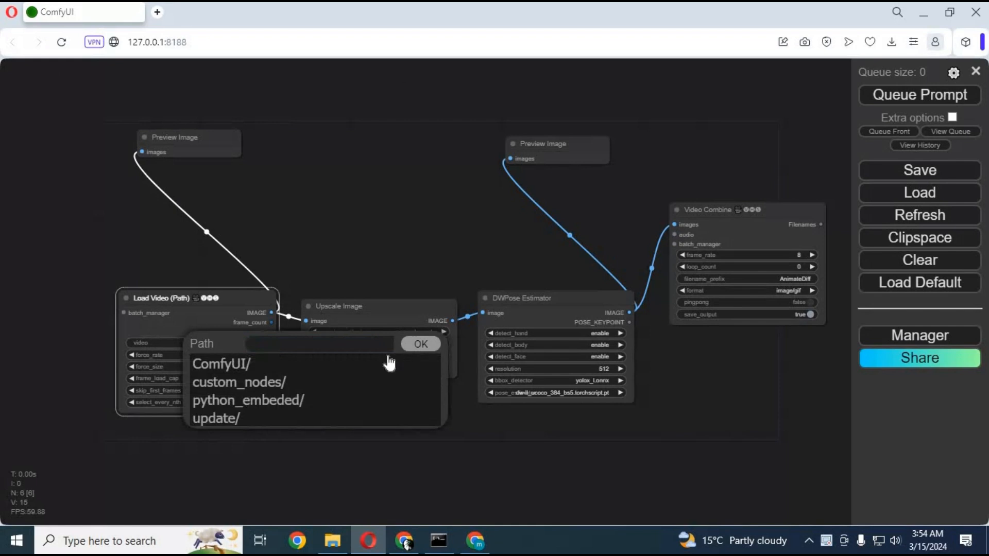
pyautogui.click(331, 540)
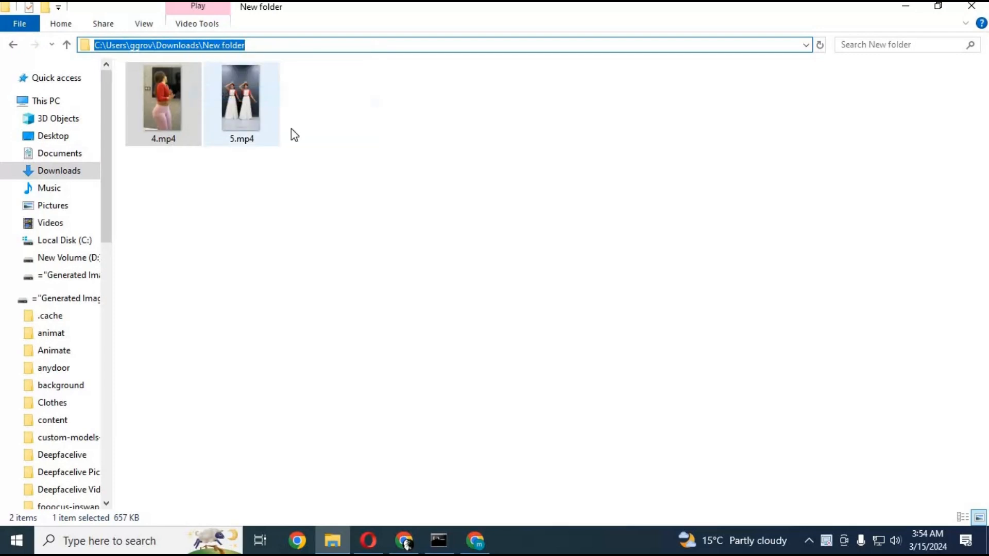
pyautogui.click(368, 540)
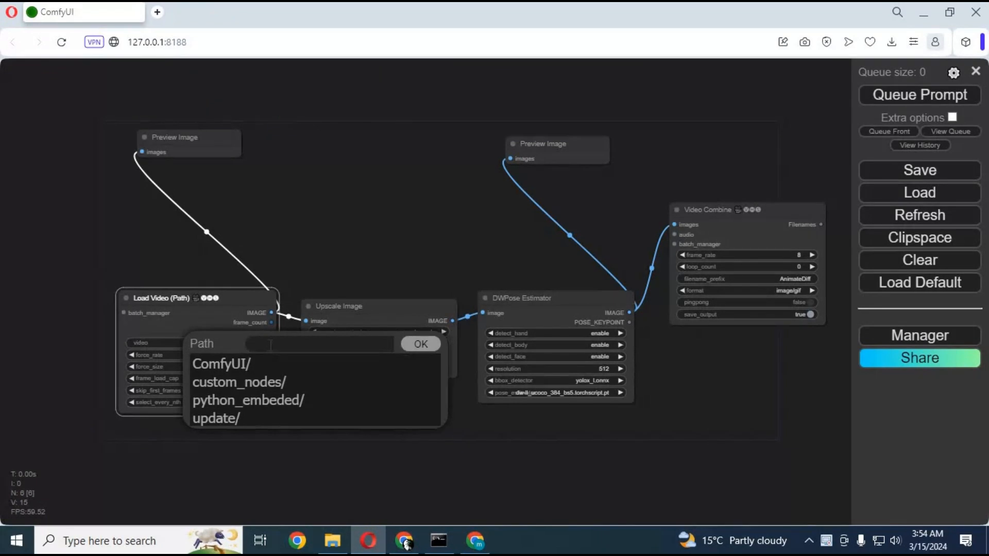
# Enter a video file path under Downloads\New folder in the Load Video path prompt
pyautogui.write('grov\\Downloads\\New folder')
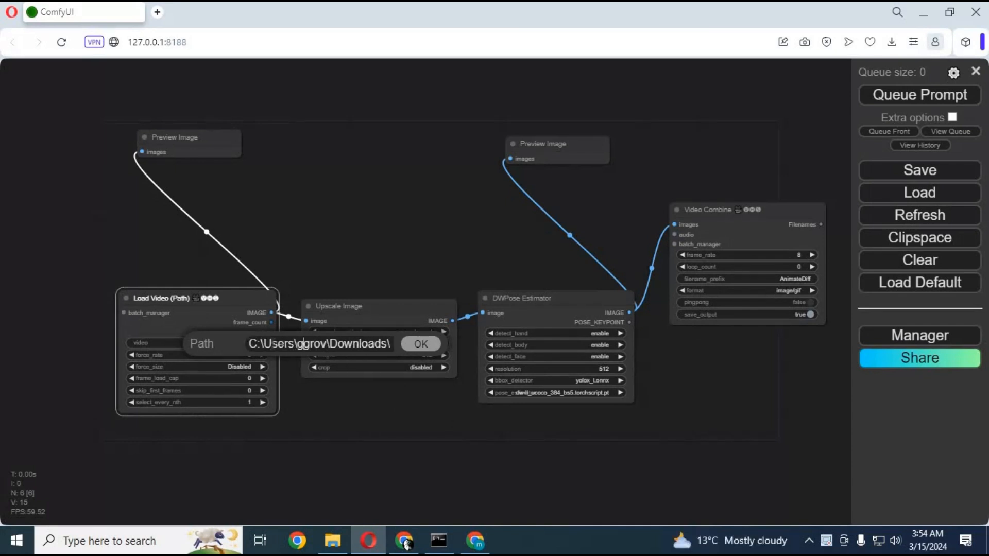
pyautogui.write('New folder\\3.m')
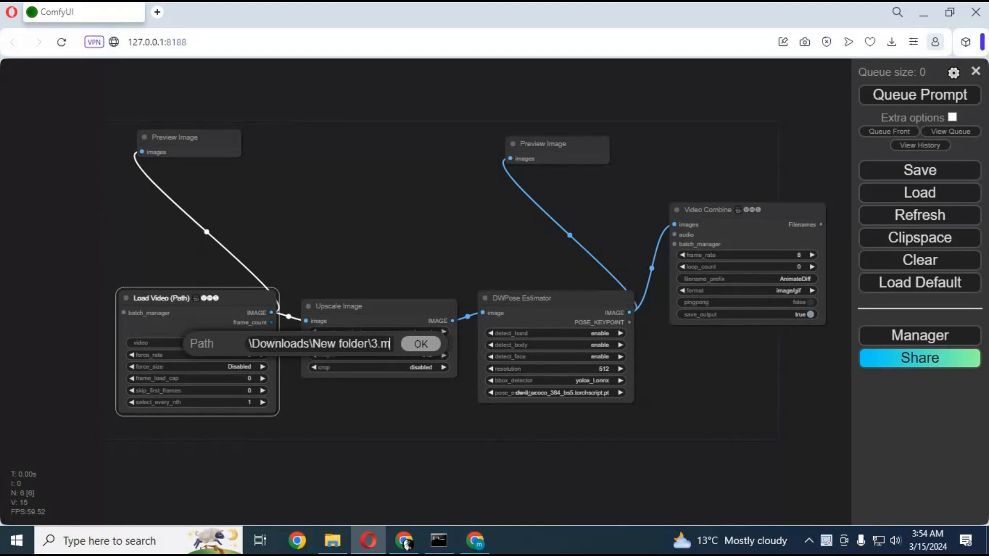
pyautogui.write('p4')
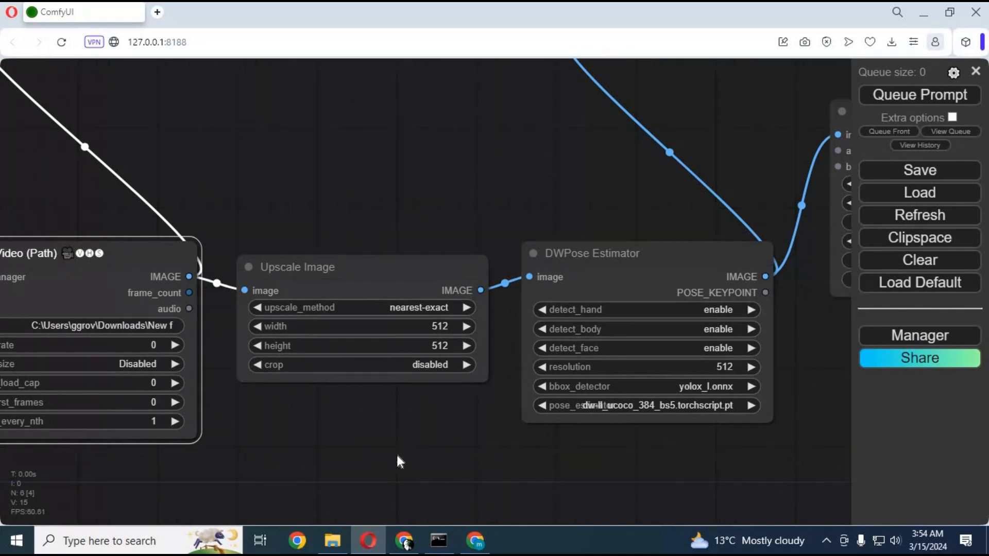
# Read 4.mp4's Properties details in File Explorer: 720×1280 at 30 fps
pyautogui.click(331, 541)
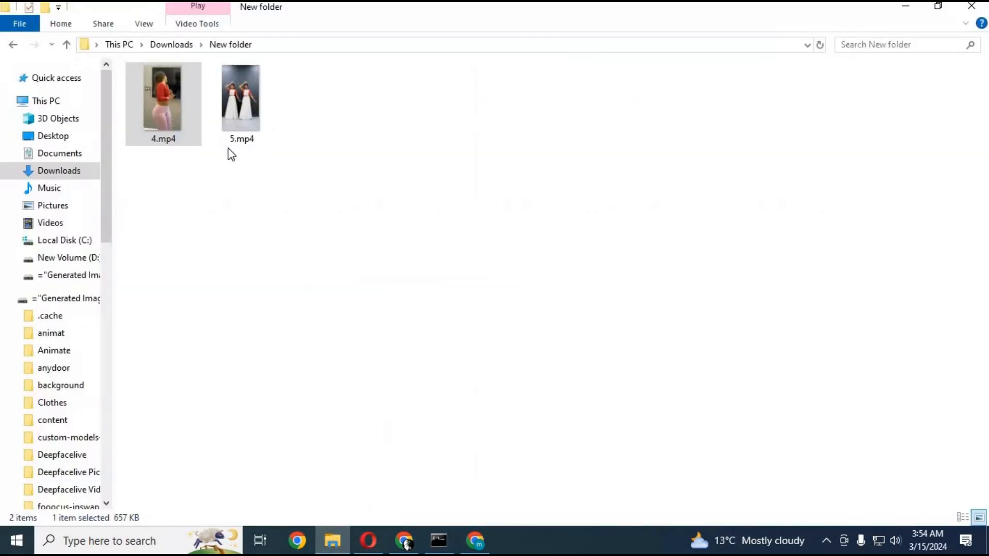
pyautogui.rightClick(162, 98)
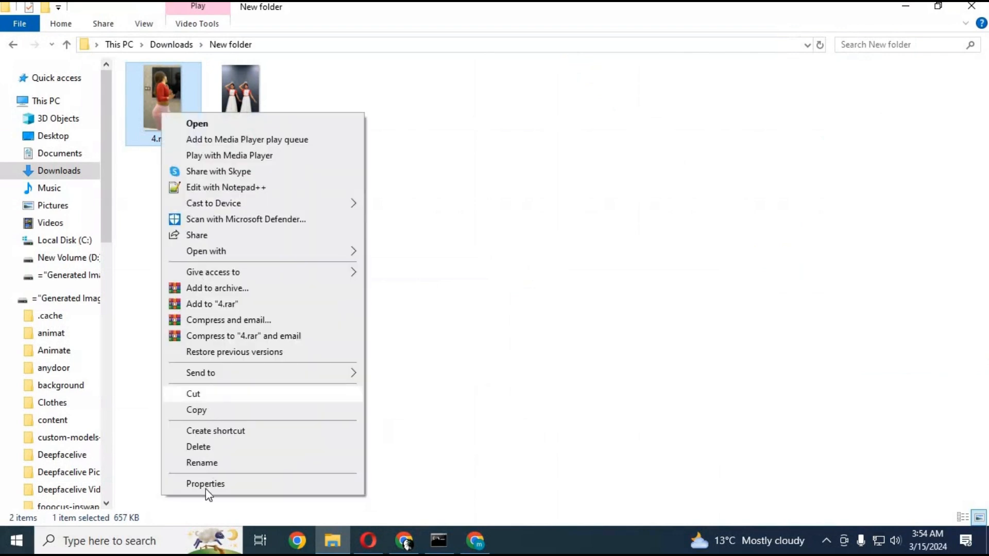
pyautogui.click(205, 484)
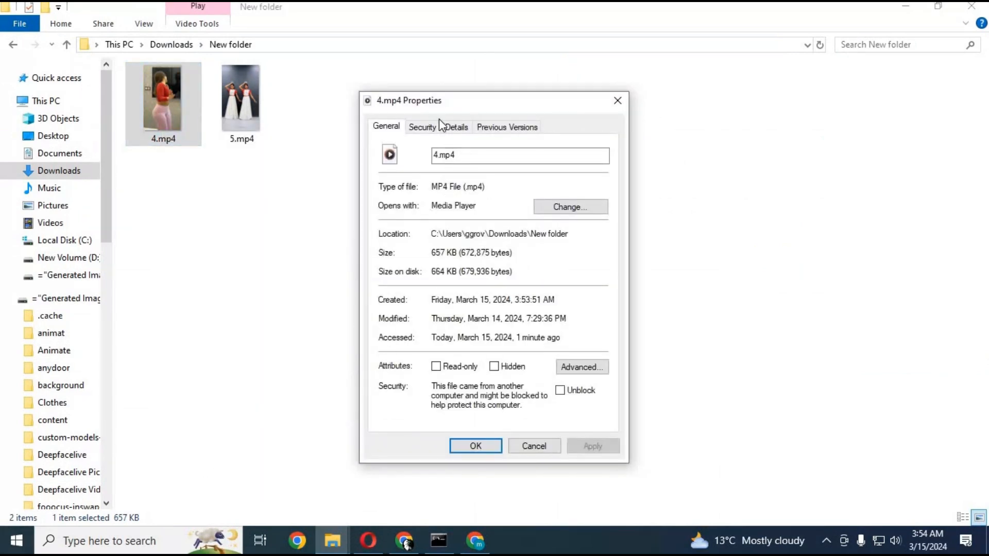
pyautogui.click(456, 127)
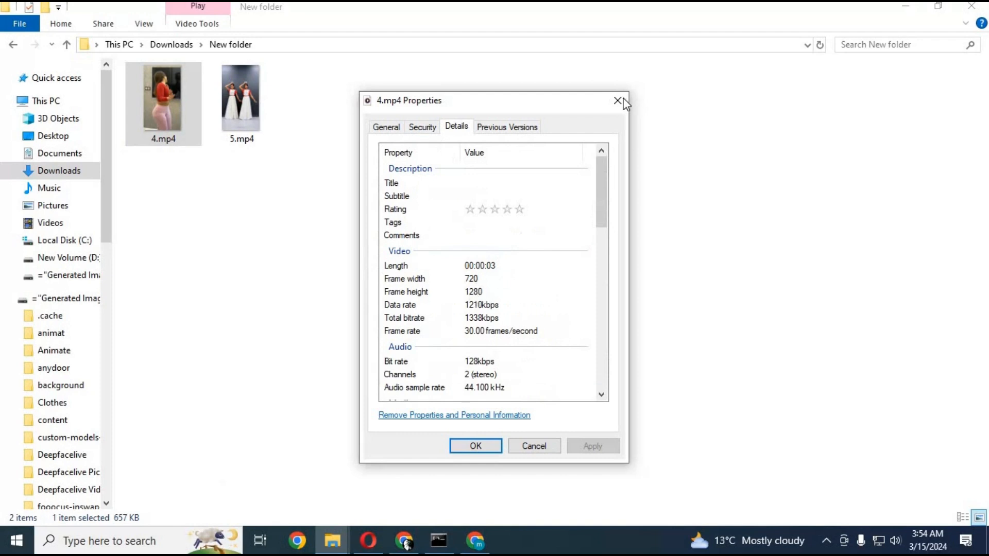
pyautogui.moveTo(617, 101)
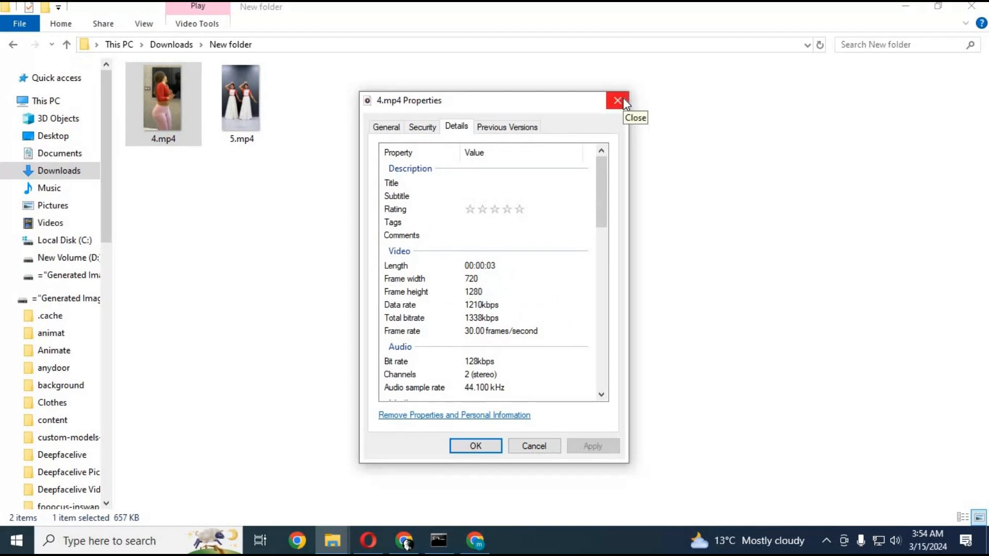
pyautogui.click(617, 101)
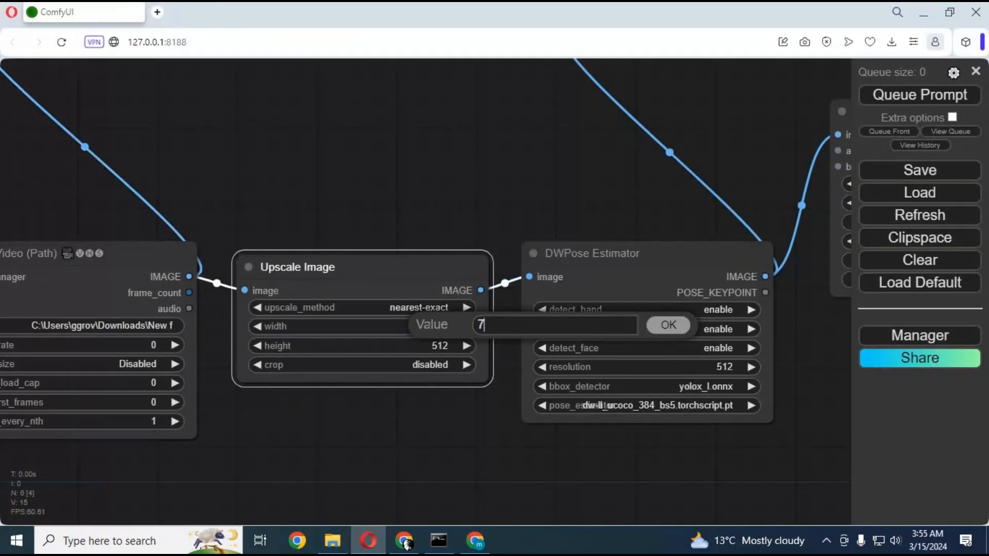
# Set Upscale Image width to 720 and height to 1280
pyautogui.write('20')
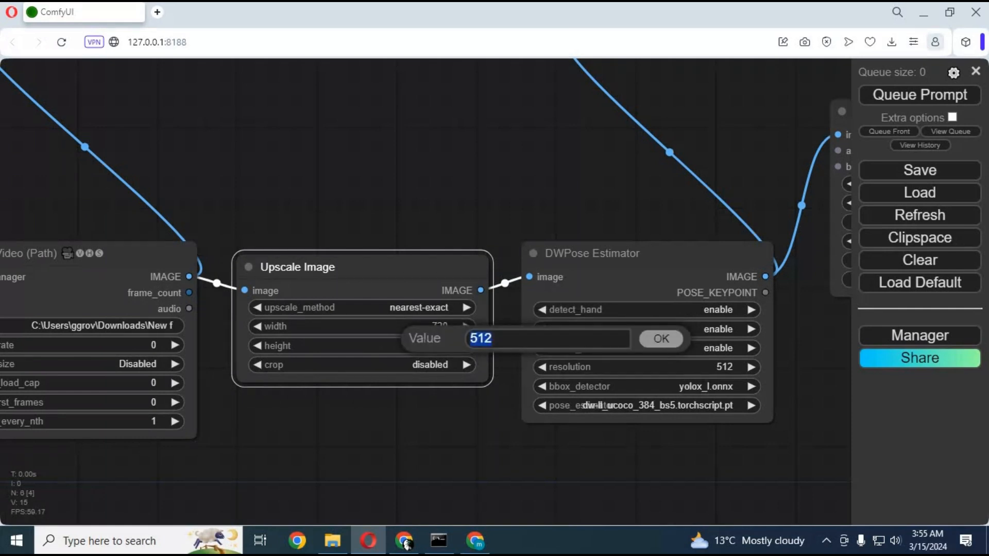
pyautogui.write('1280')
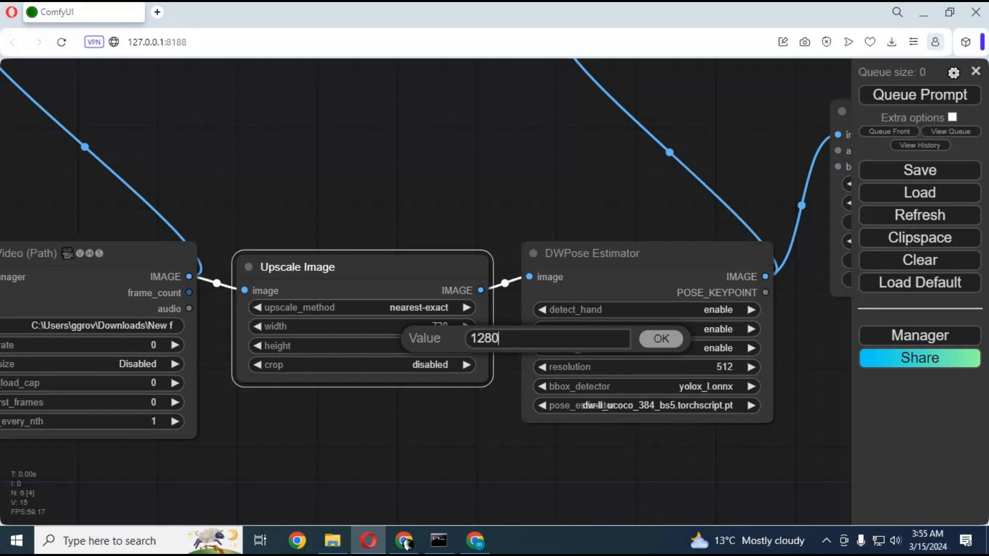
pyautogui.click(660, 339)
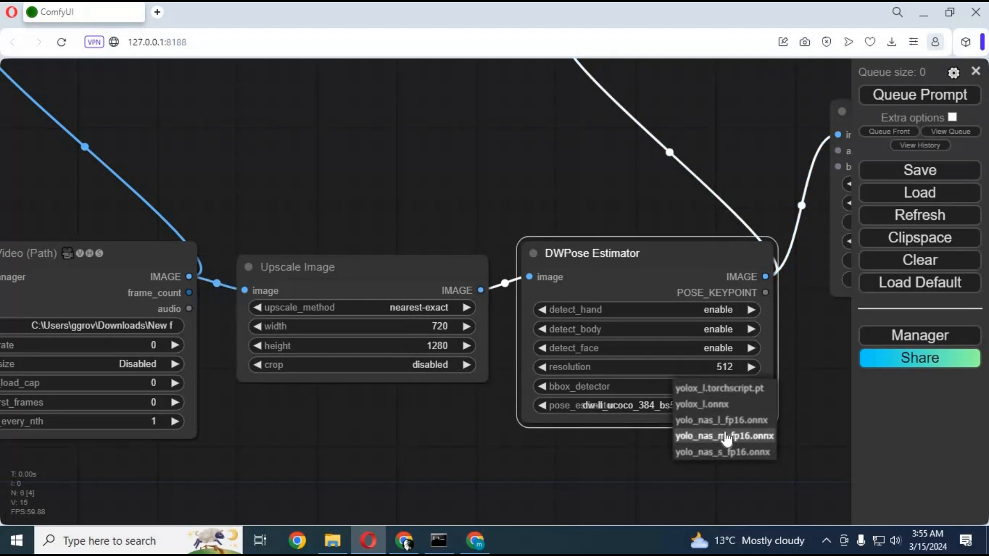
# Choose yolo_nas_m_fp16.onnx as bbox detector and dw-ll_ucoco_384.onnx as pose estimator
pyautogui.click(723, 436)
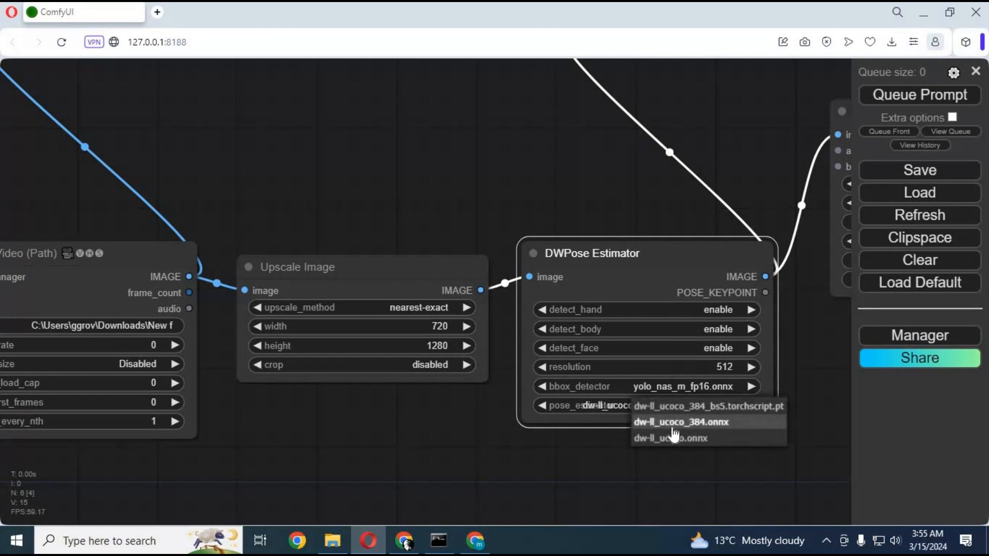
pyautogui.click(681, 422)
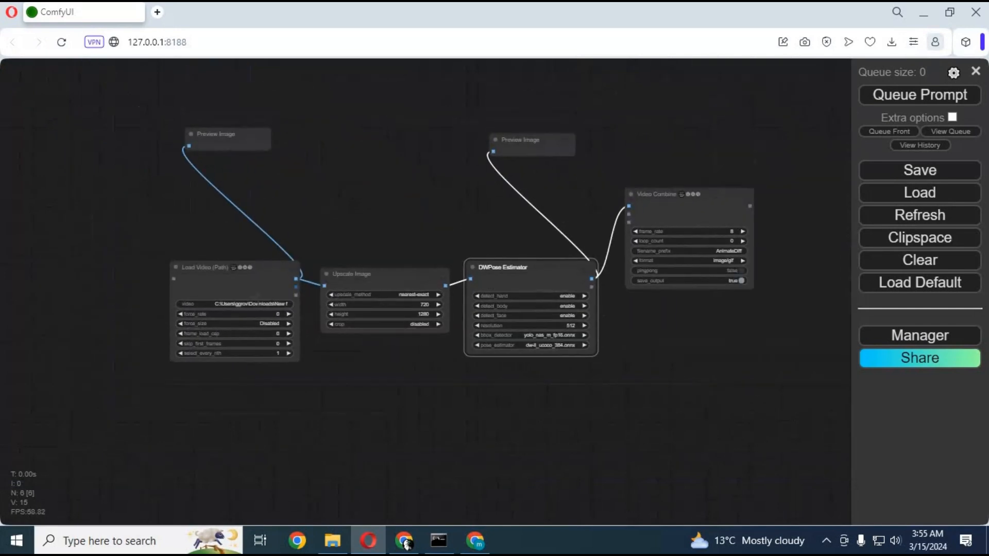
# Change the Load Video (Path) file from 3.mp4 to 4.mp4 in Downloads New folder
pyautogui.click(260, 304)
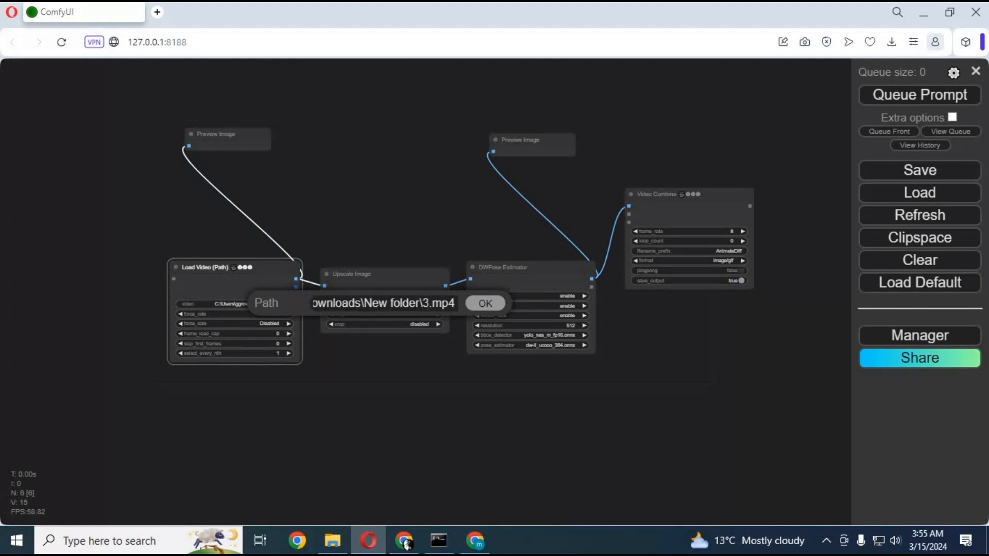
pyautogui.press('Backspace')
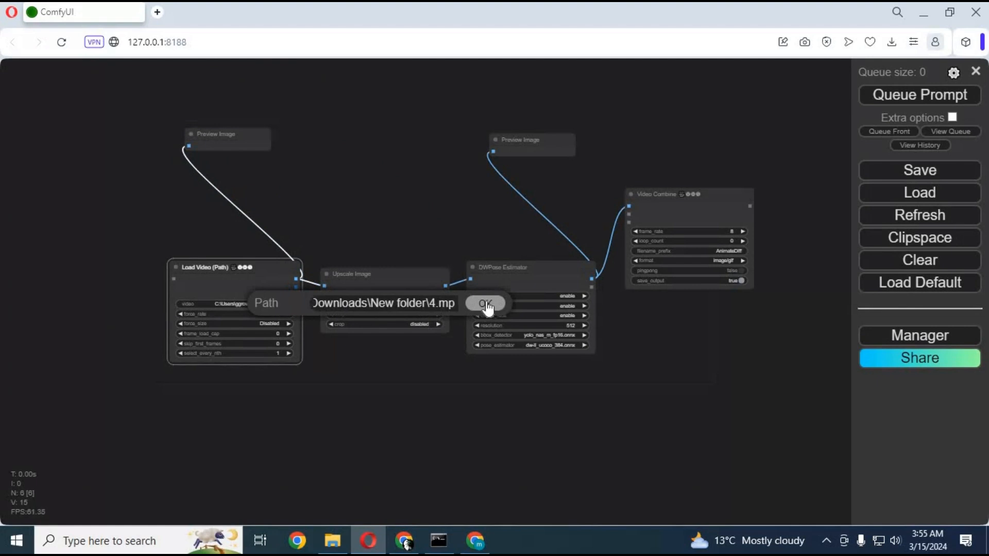
pyautogui.click(486, 303)
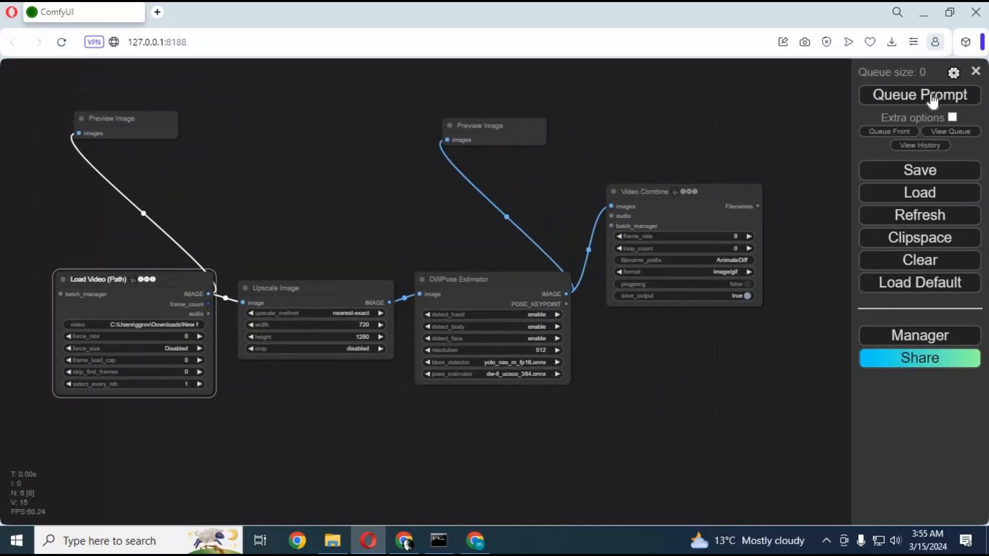
# Queue the workflow to render the stick-figure preview, and set Video Combine's frame_rate to 15
pyautogui.click(919, 94)
pyautogui.write('15')
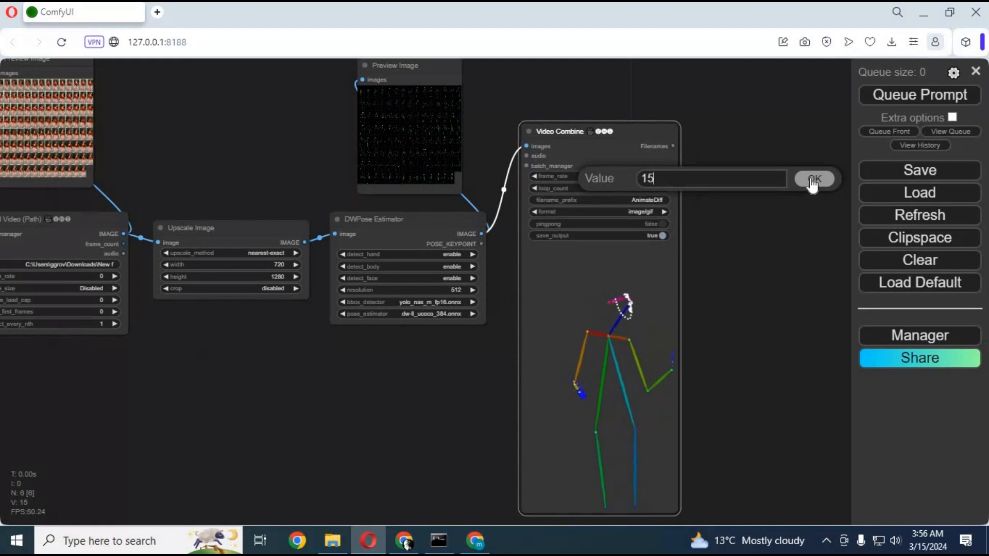
pyautogui.click(815, 179)
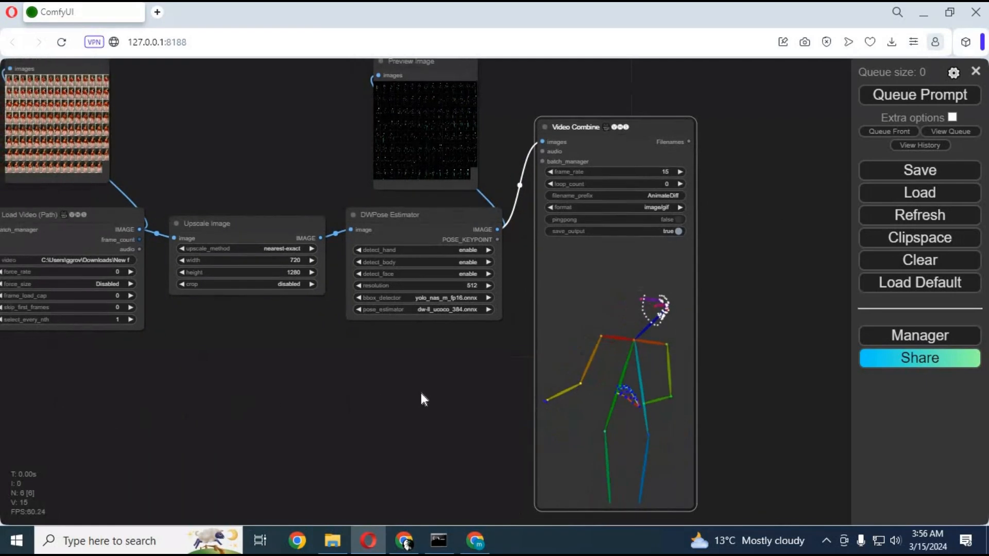